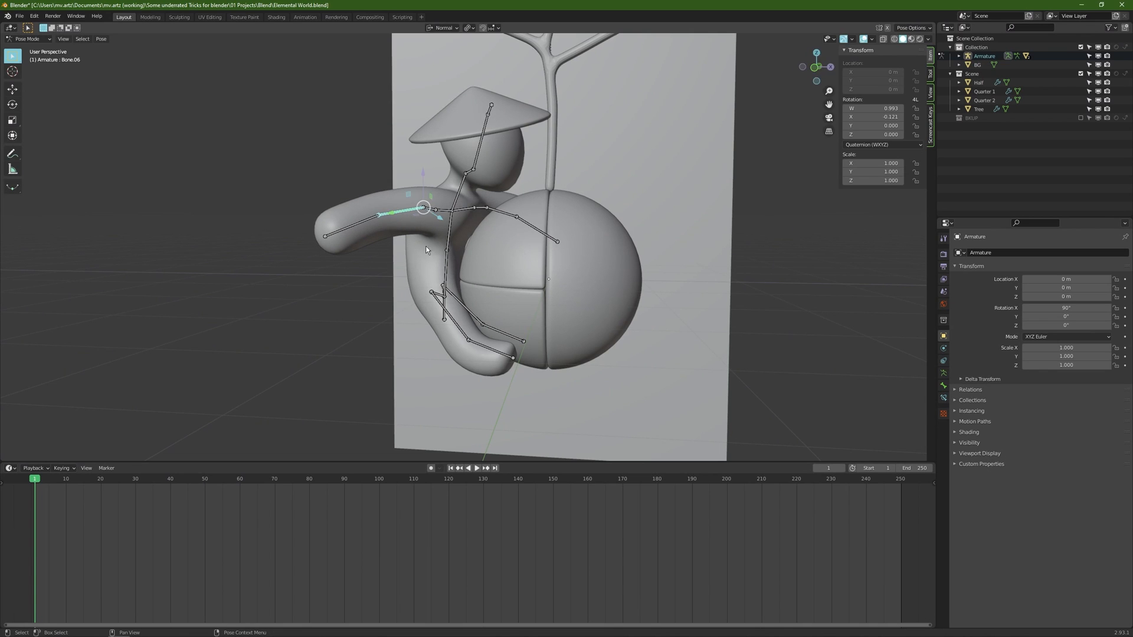
mouse_move(489, 139)
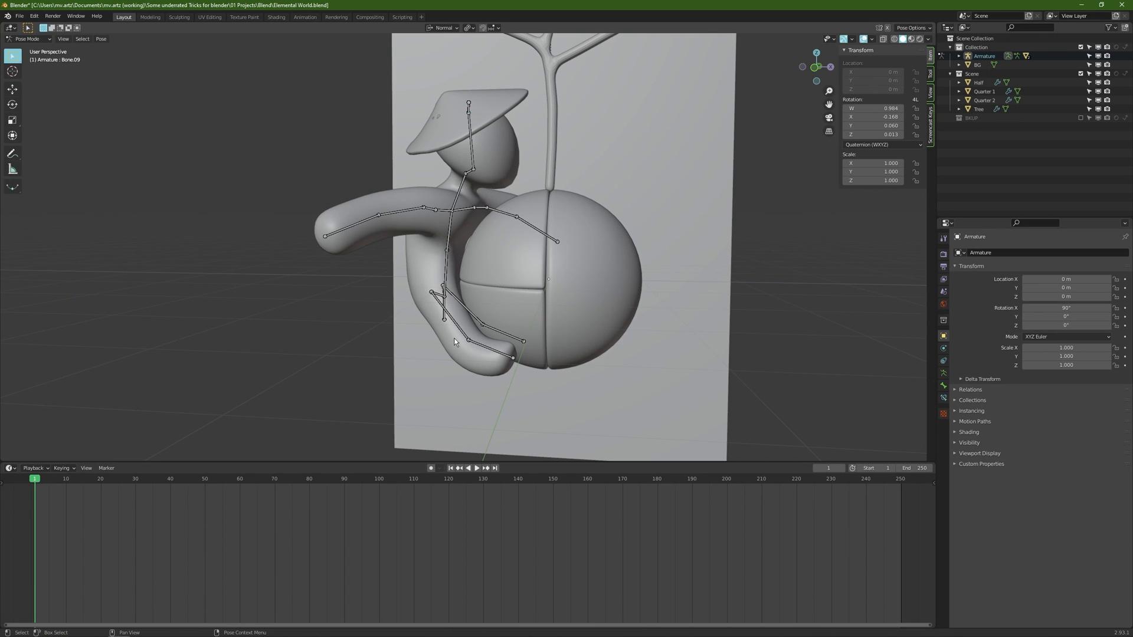
mouse_move(468, 384)
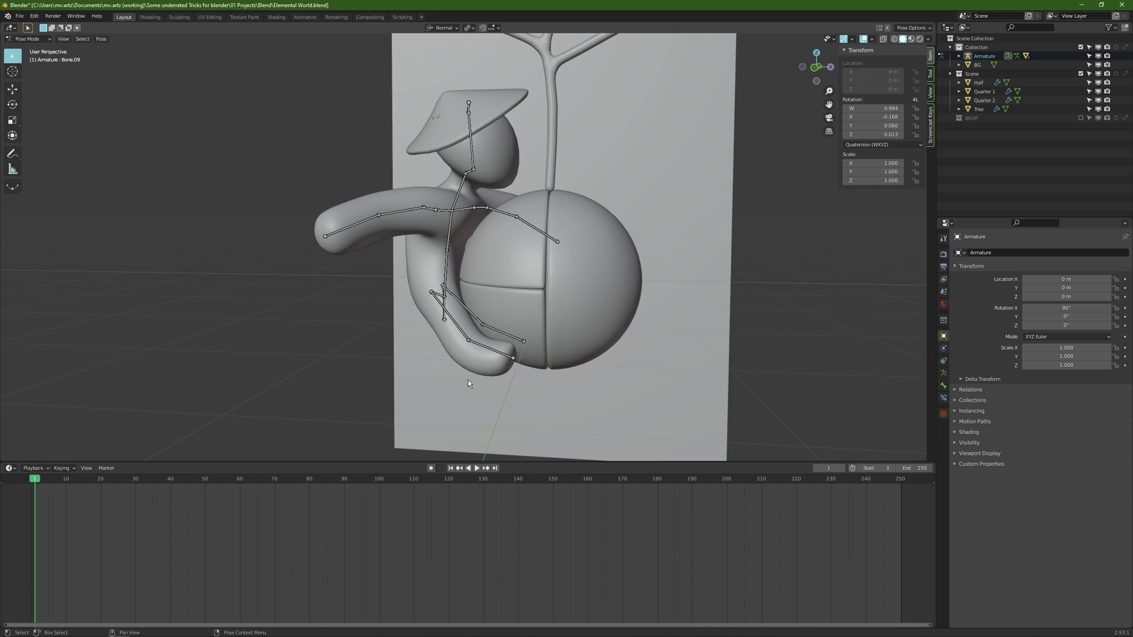
mouse_move(430, 282)
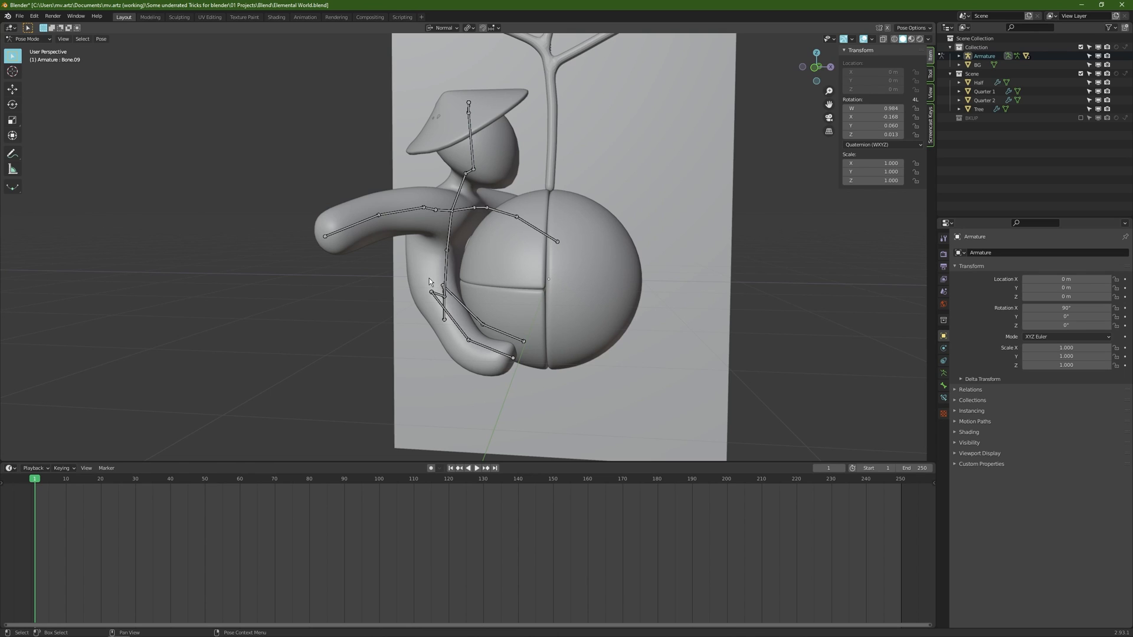
mouse_move(63, 89)
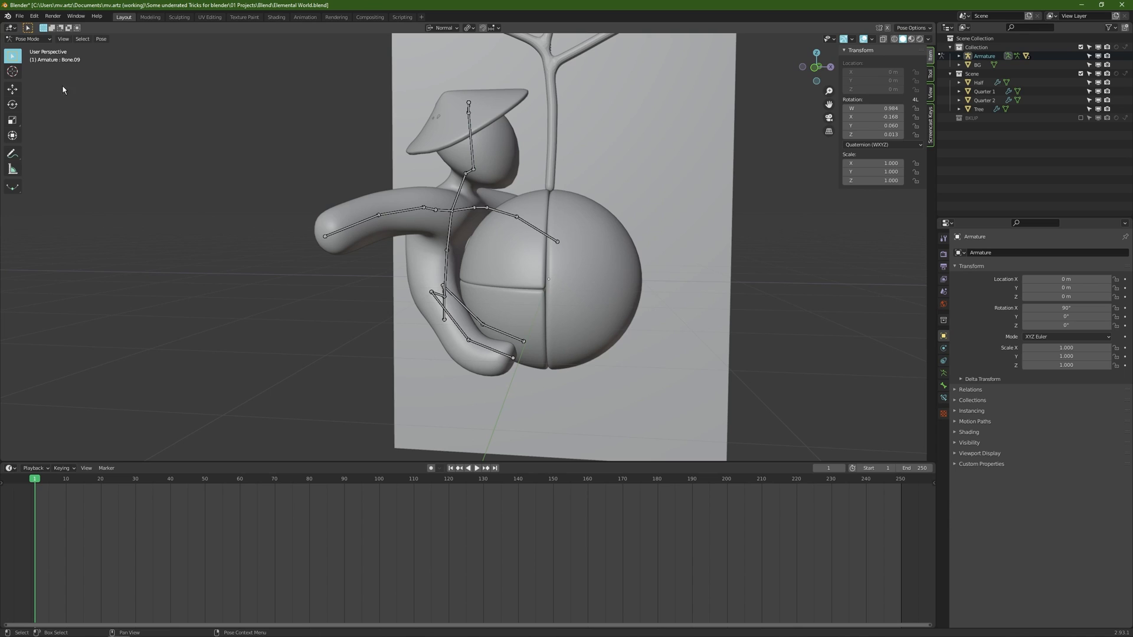
Step: Reselect the character's body mesh, then return the armature to Pose Mode
left_click(34, 16)
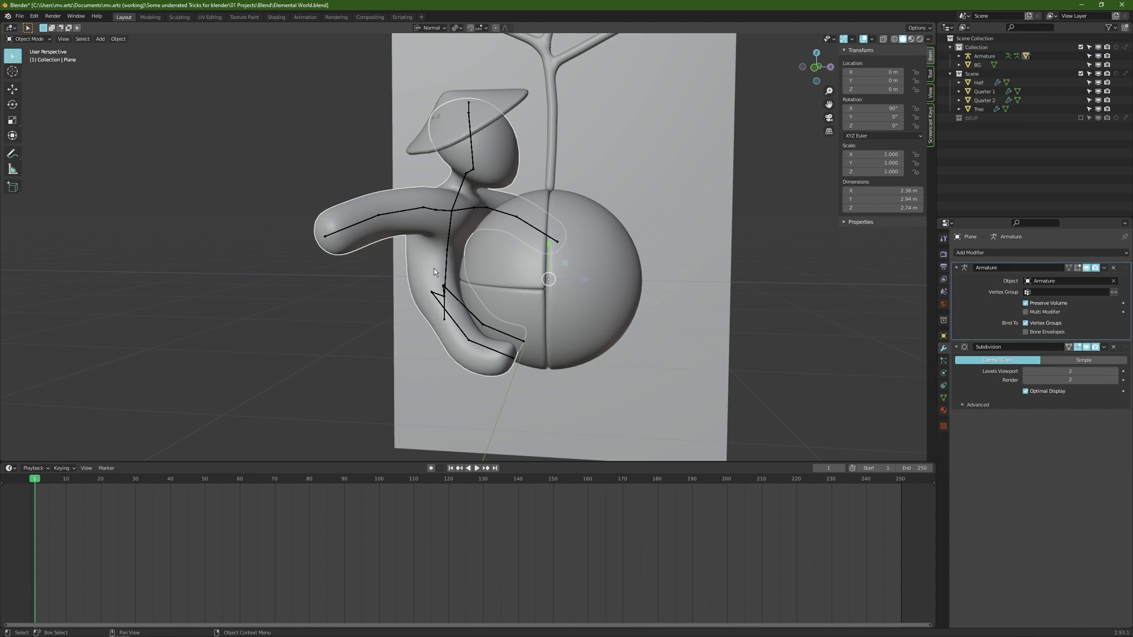
mouse_move(448, 261)
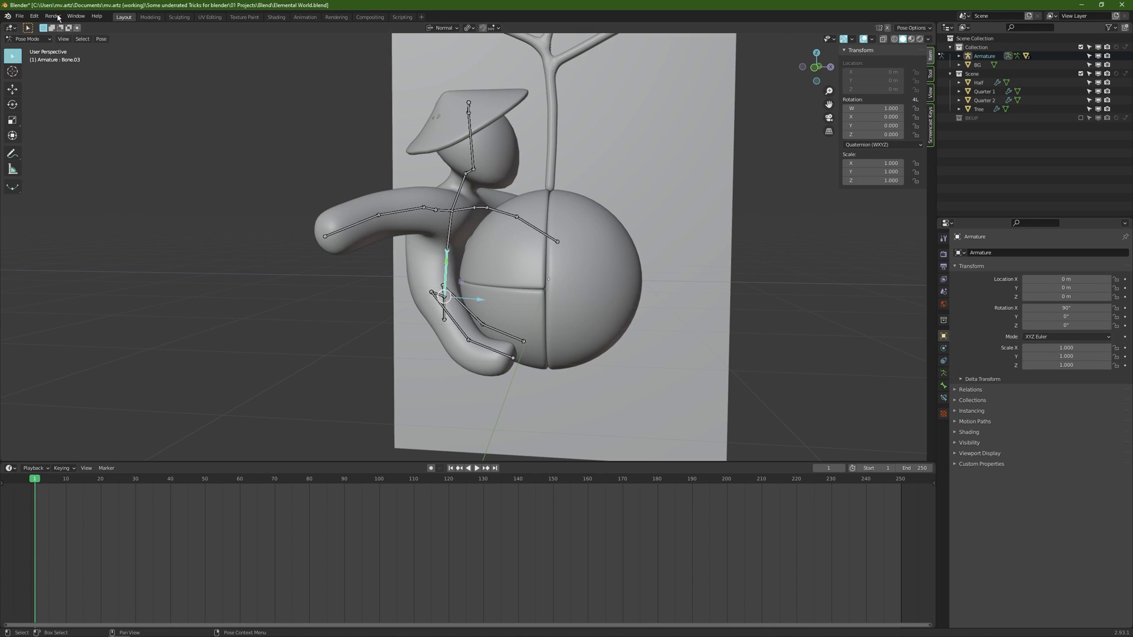
left_click(34, 16)
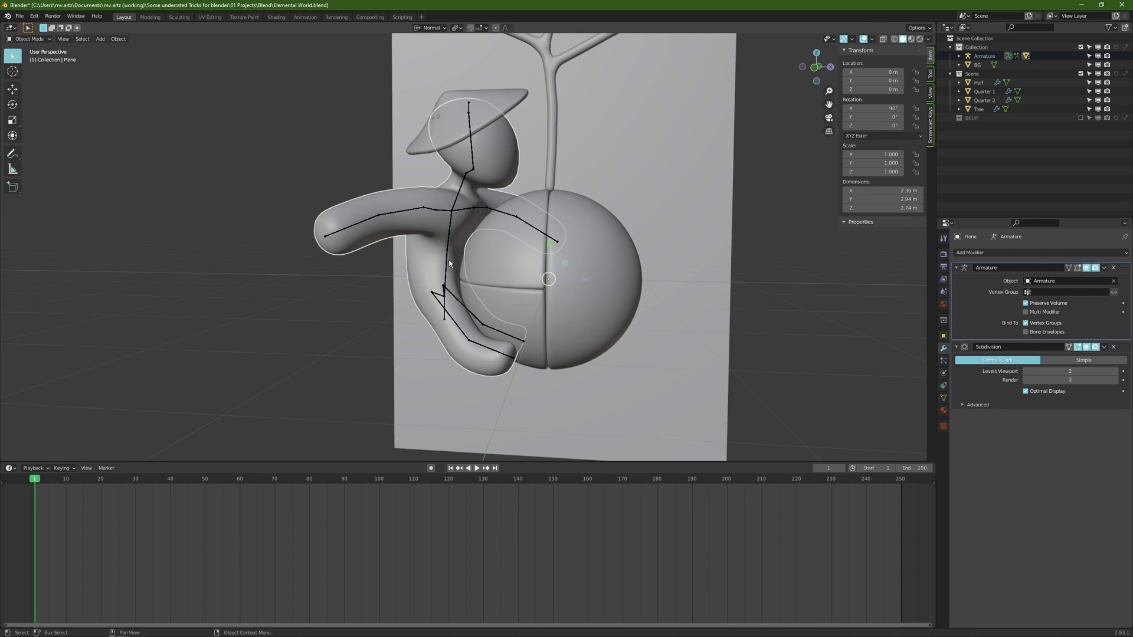
mouse_move(441, 268)
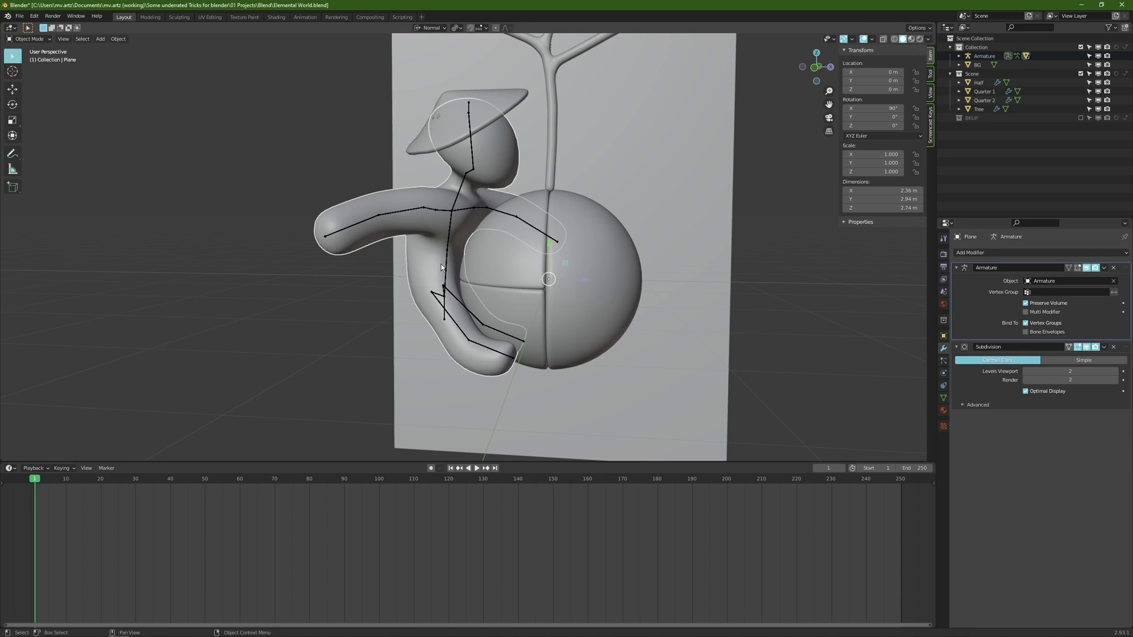
left_click(28, 38)
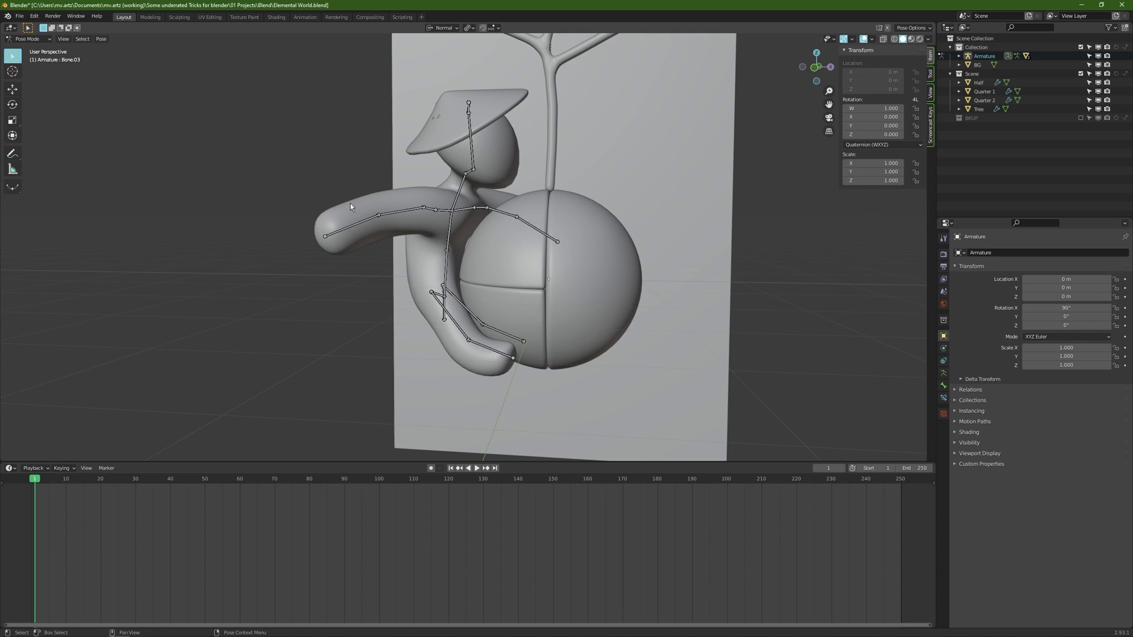
mouse_move(443, 132)
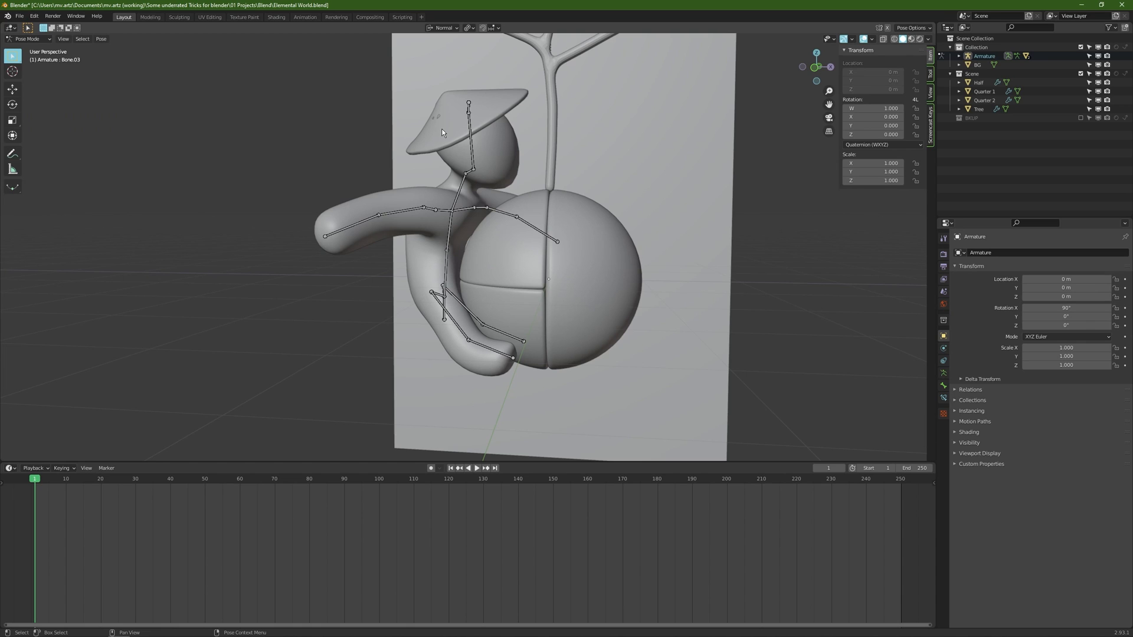
mouse_move(451, 271)
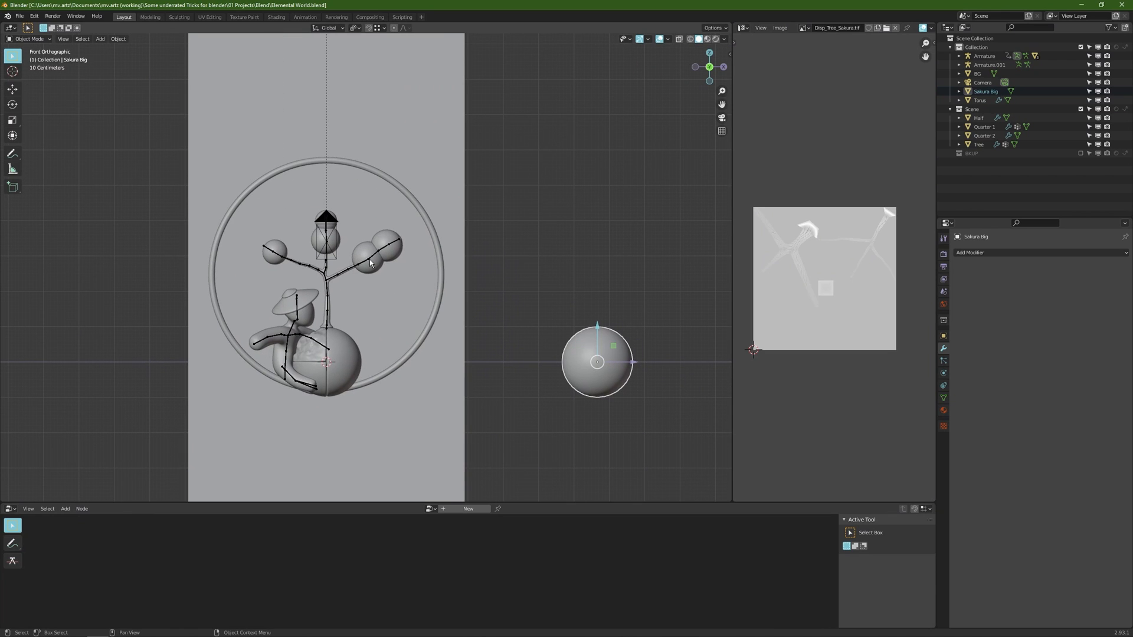
mouse_move(595, 348)
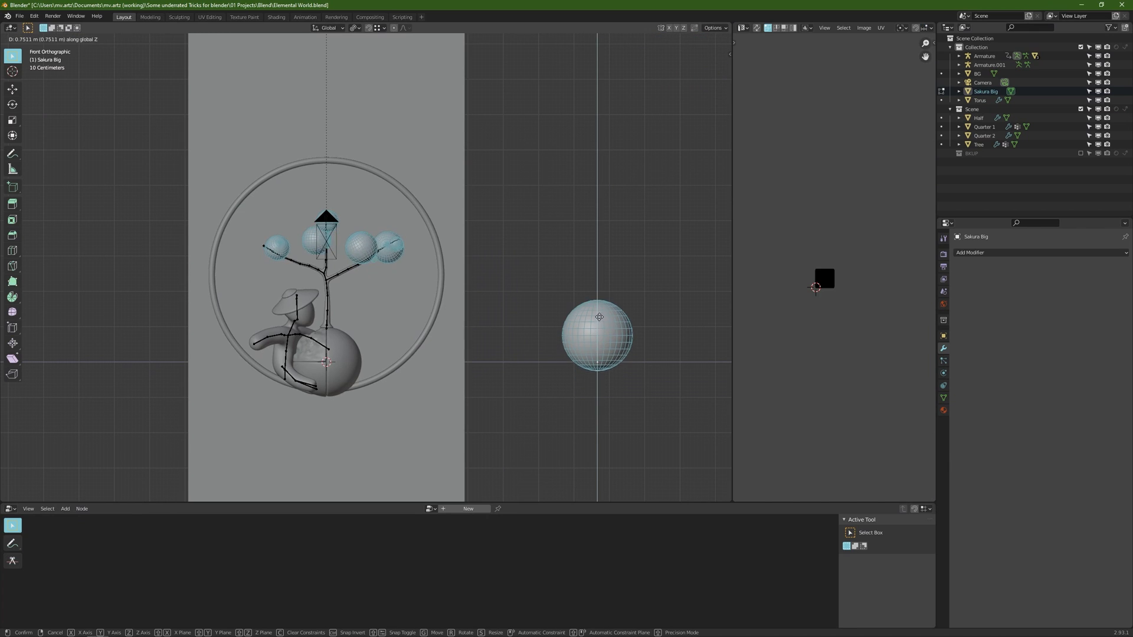
Step: Try dragging the Sakura Big sphere vertically along Z, then cancel the move
left_click_drag(600, 318, 607, 382)
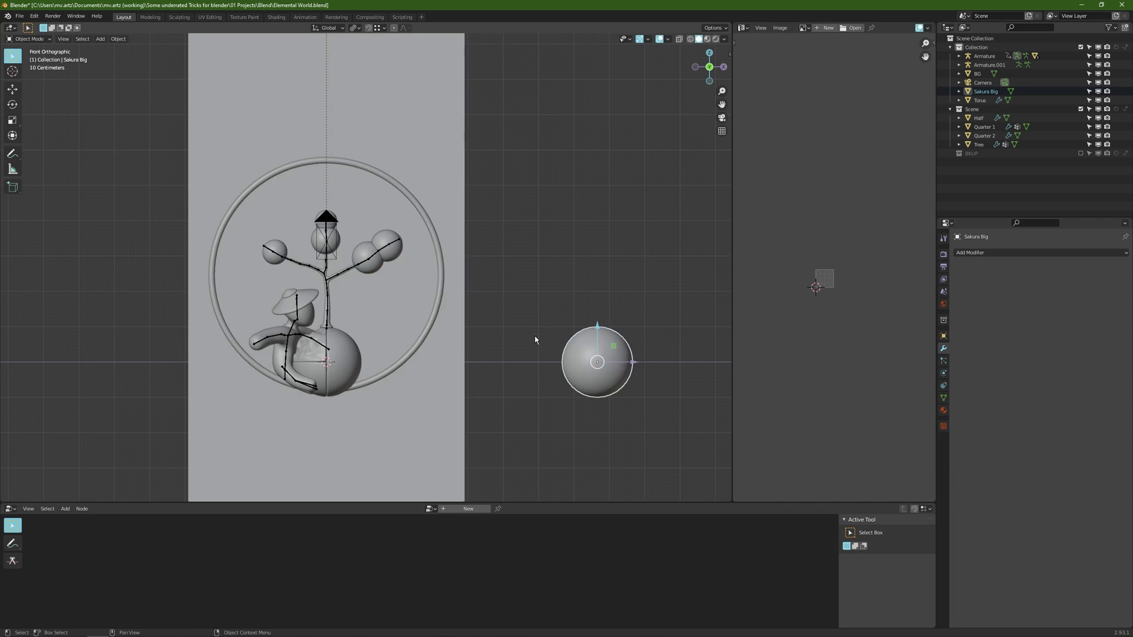
mouse_move(542, 341)
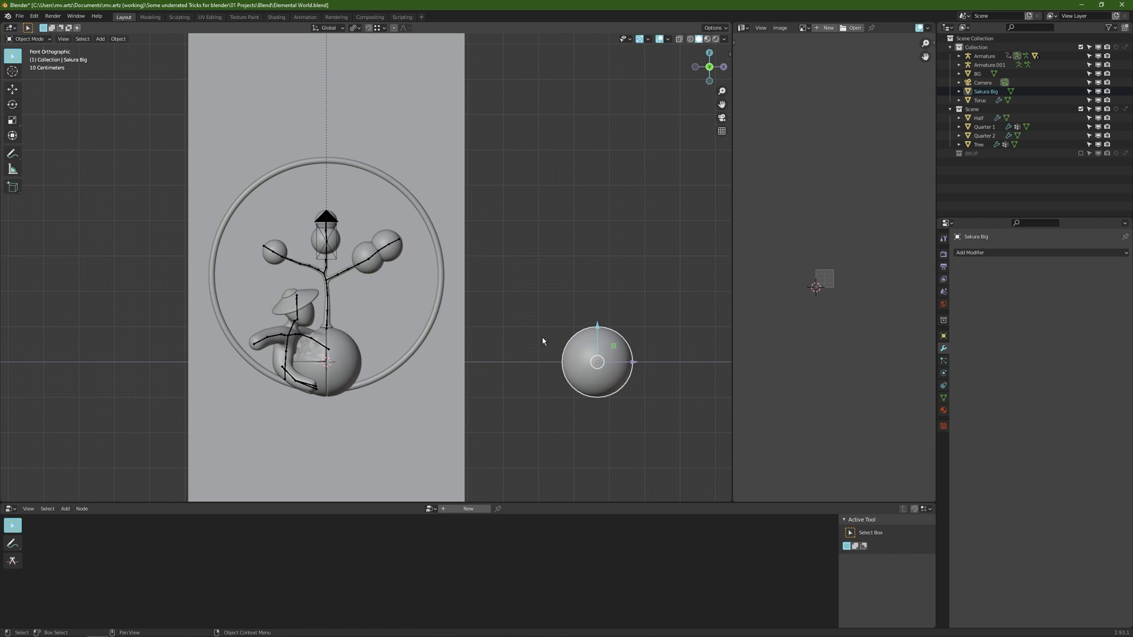
mouse_move(715, 32)
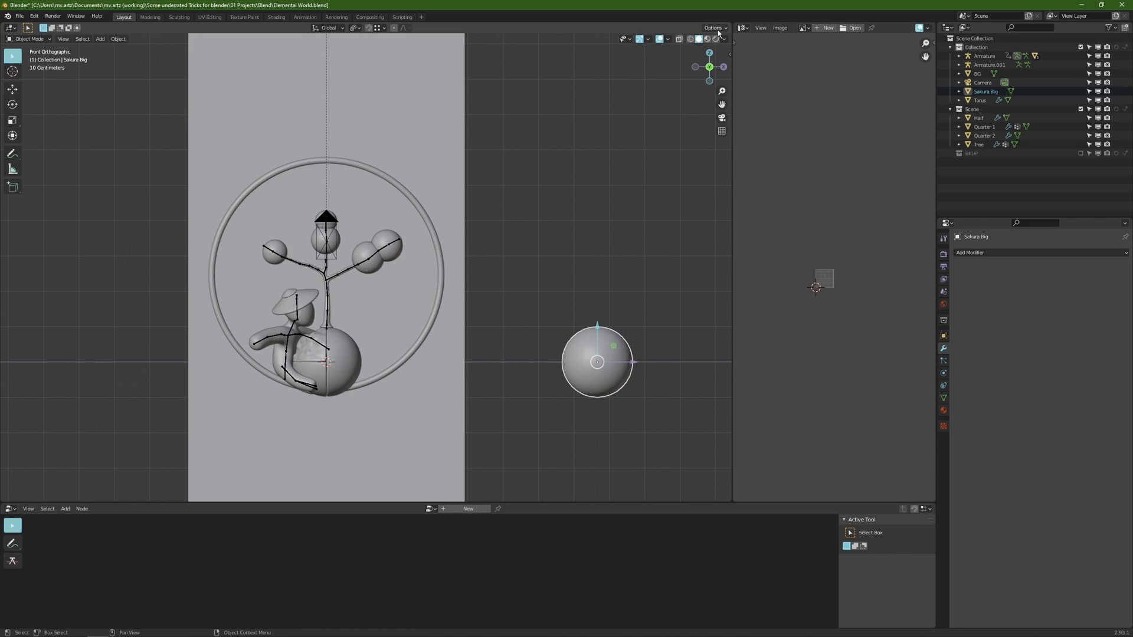
Step: Enable Affect Only Origins and lower the Sakura Big origin beneath the sphere
left_click(715, 28)
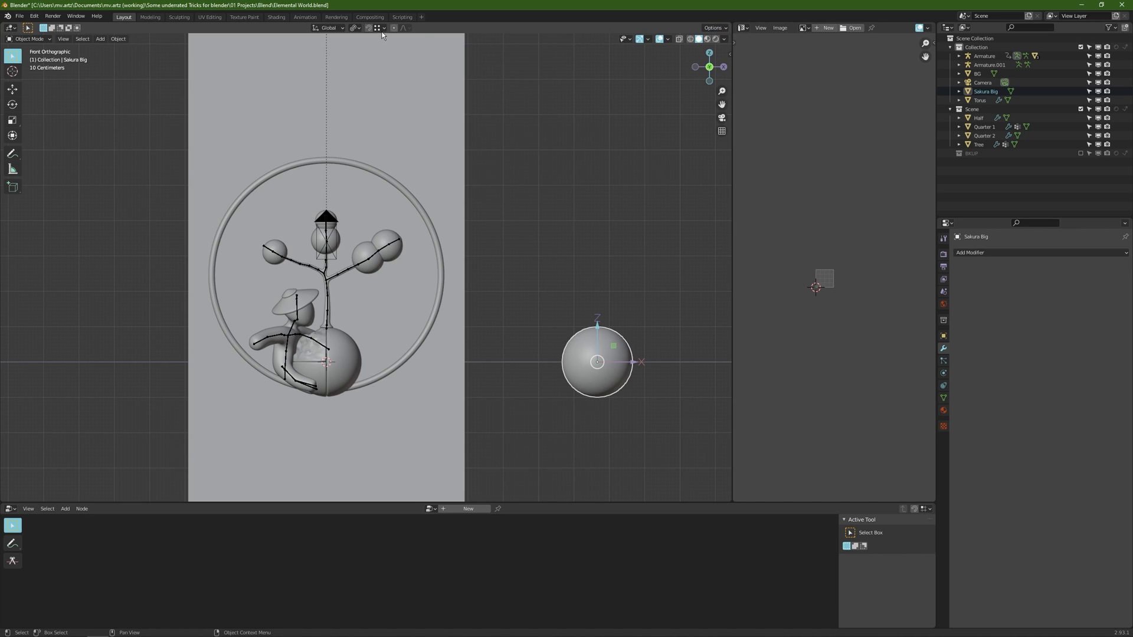
mouse_move(502, 61)
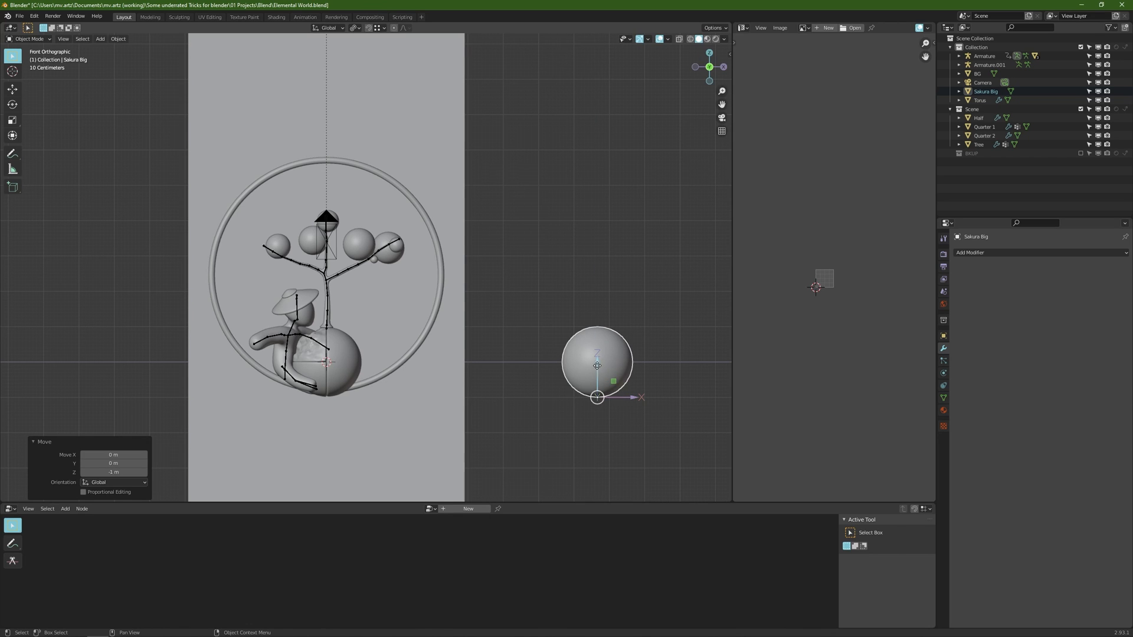
left_click_drag(597, 364, 598, 326)
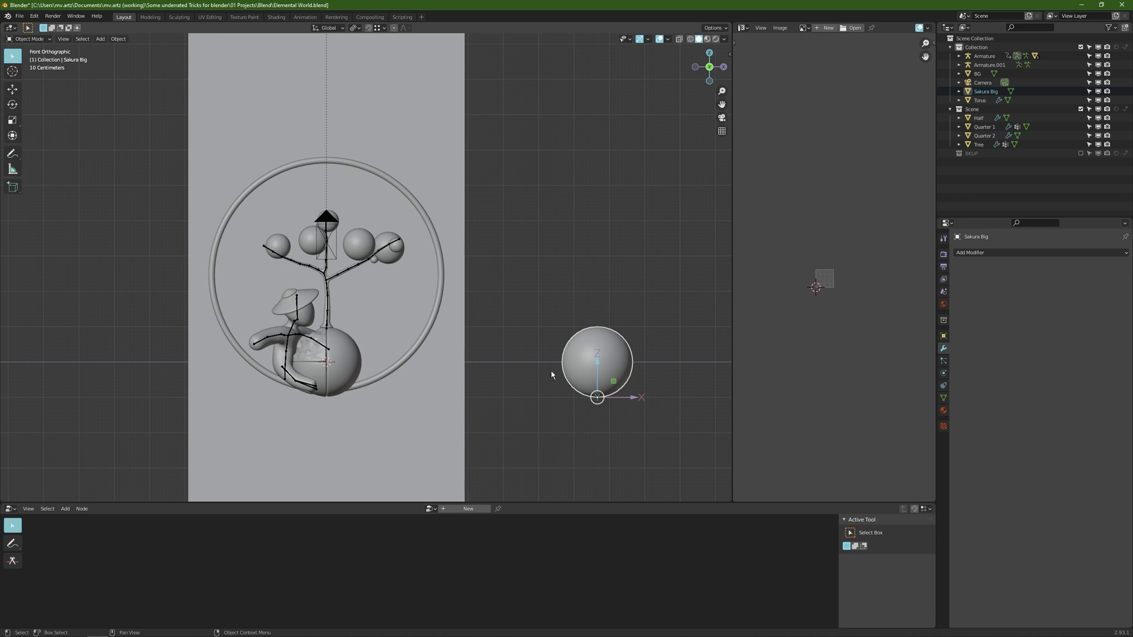
mouse_move(605, 373)
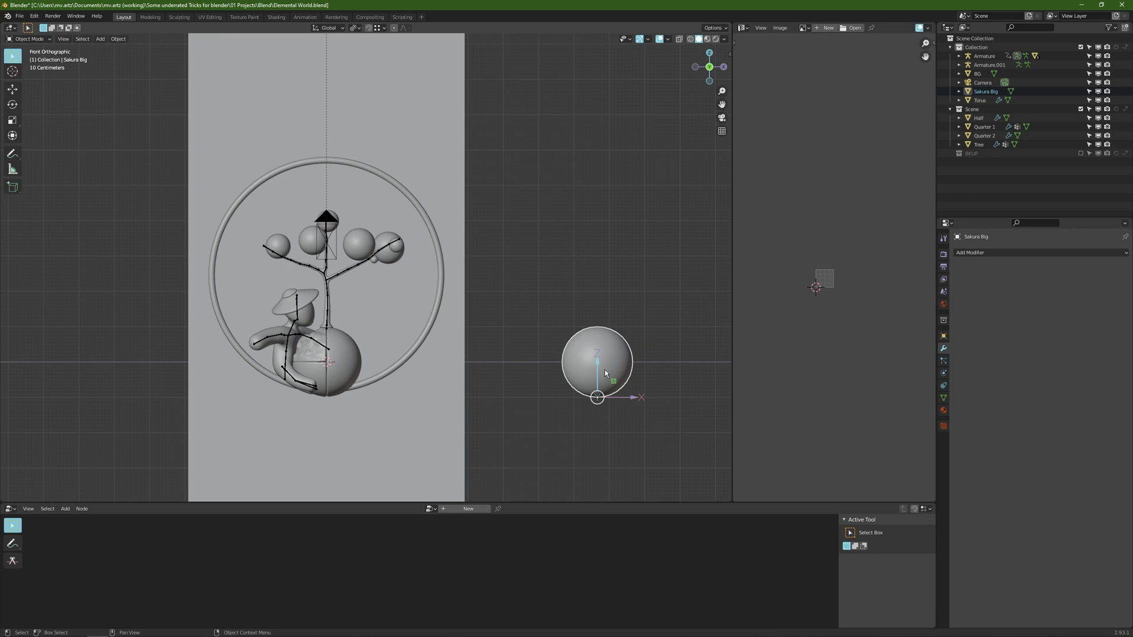
left_click(714, 28)
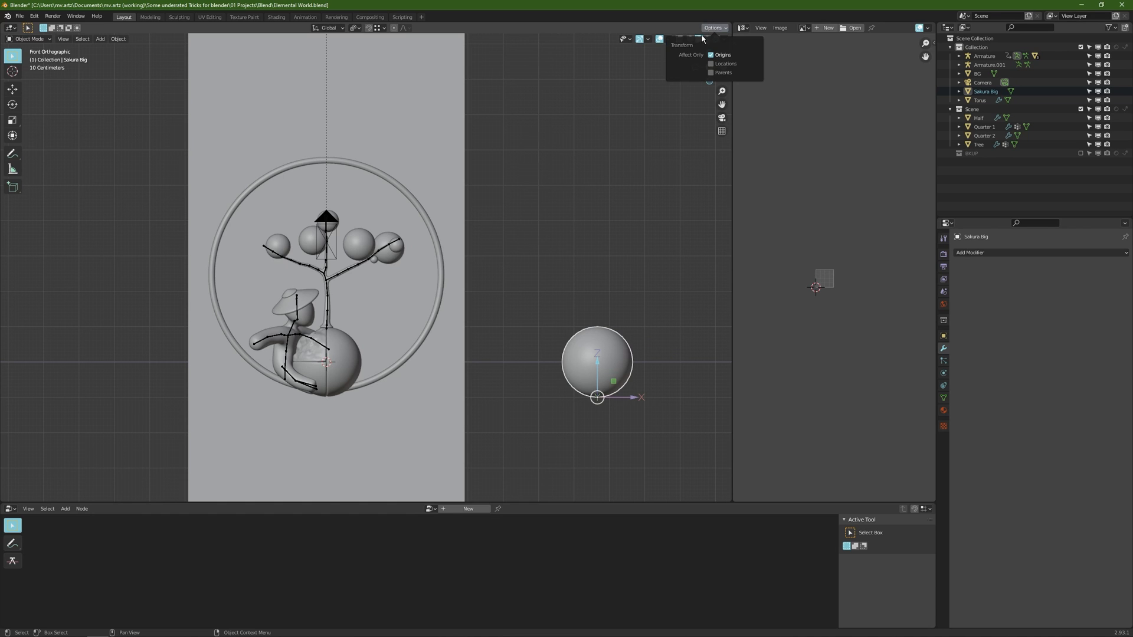
mouse_move(720, 55)
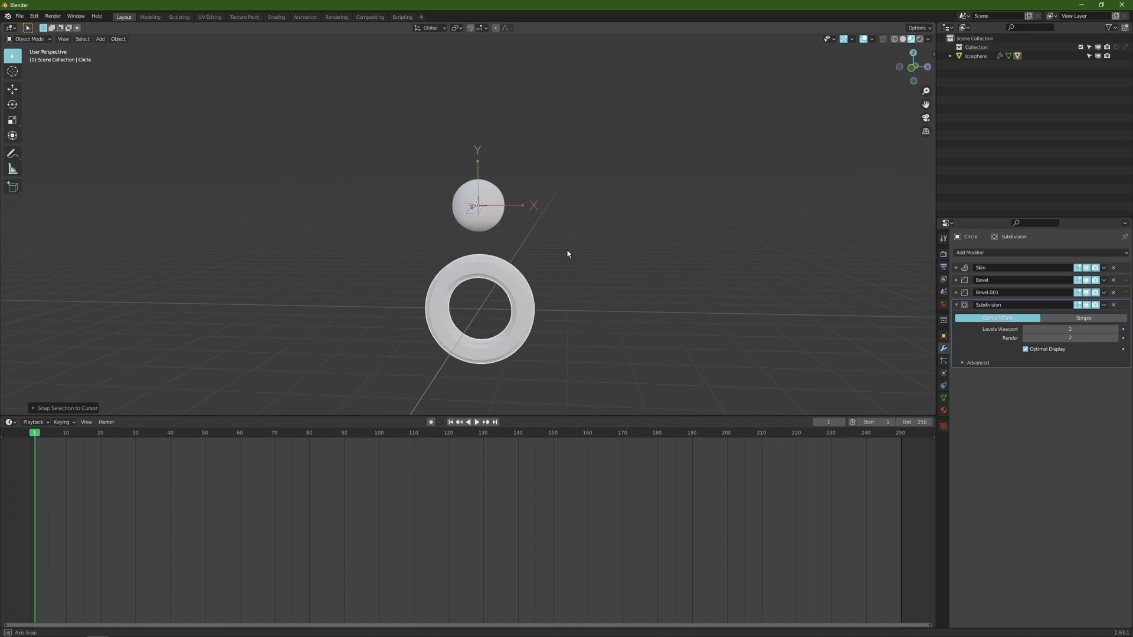
Step: Turn off Affect Only Origins and play back the ring's 100-frame rotation
left_click(917, 28)
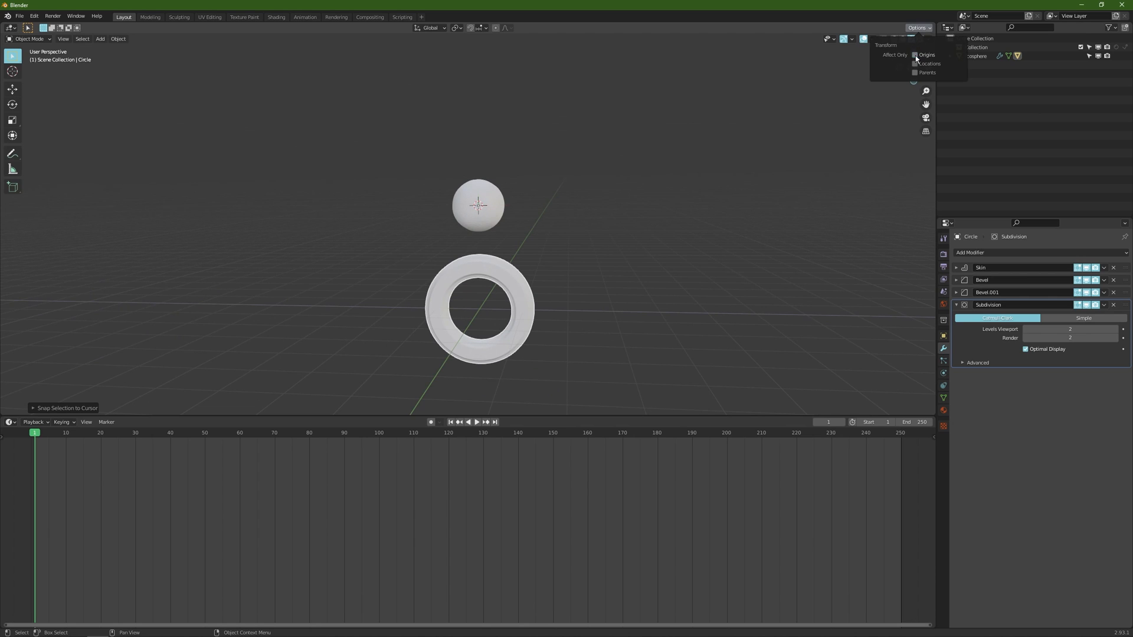
left_click(780, 213)
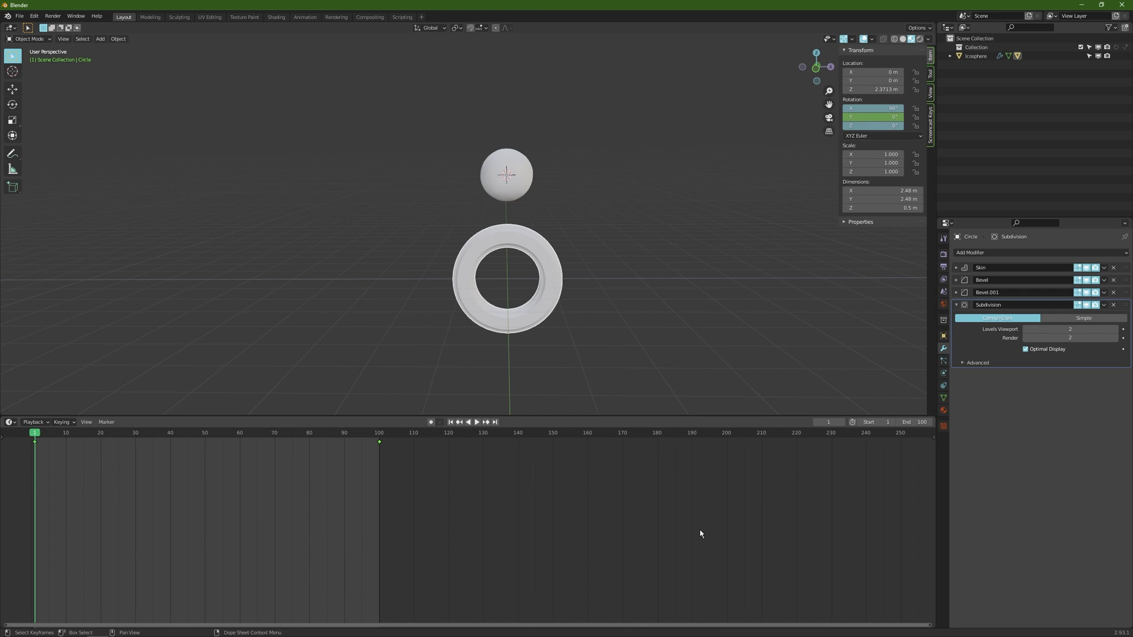
left_click(477, 421)
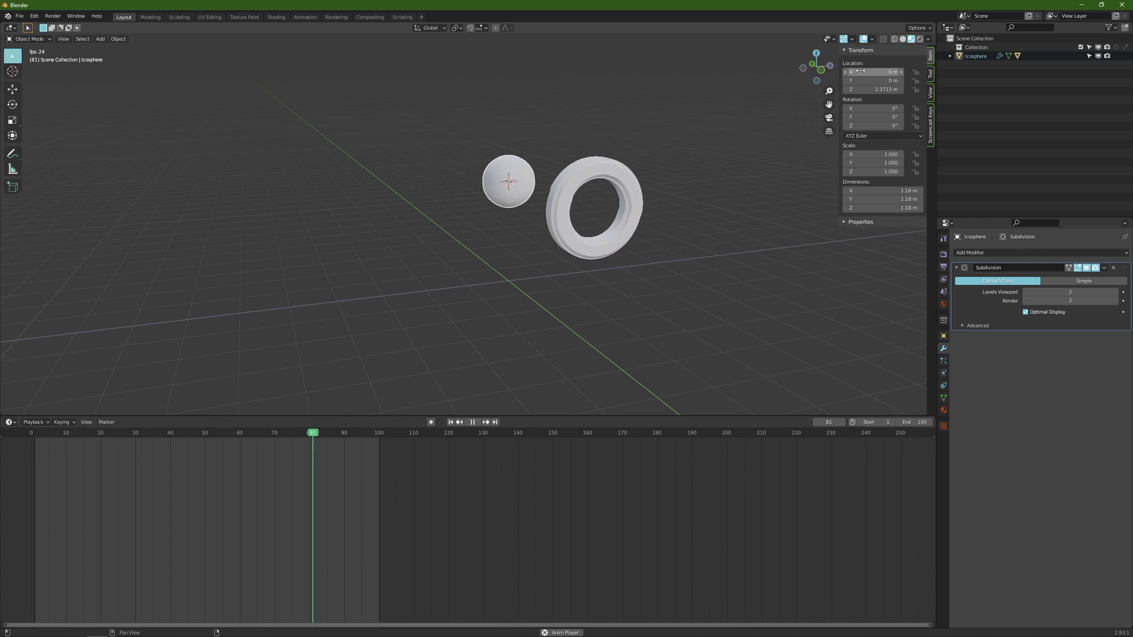
left_click(918, 28)
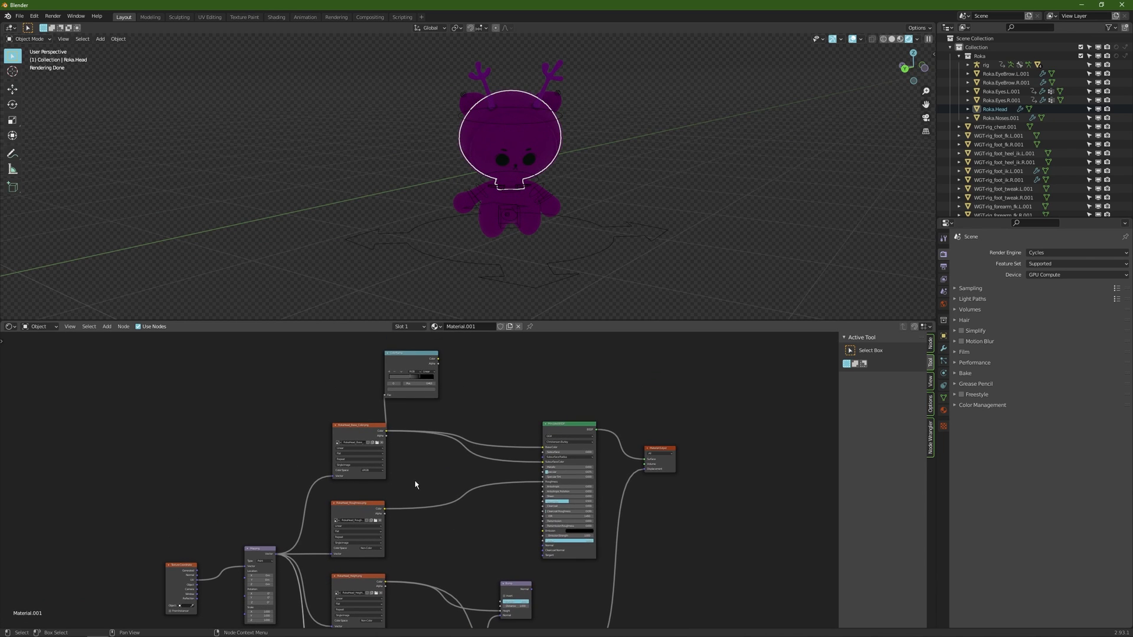
Step: Inspect the head's base colour texture, then relink missing files from Characters/Roka/Texture/RokaHead
left_click(357, 451)
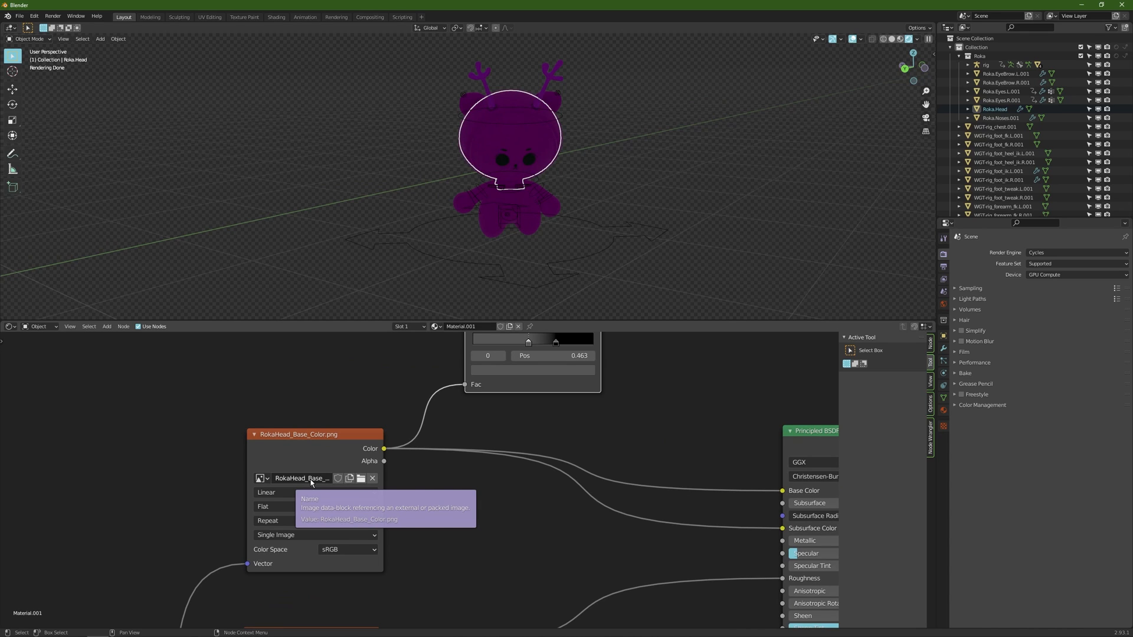
mouse_move(322, 484)
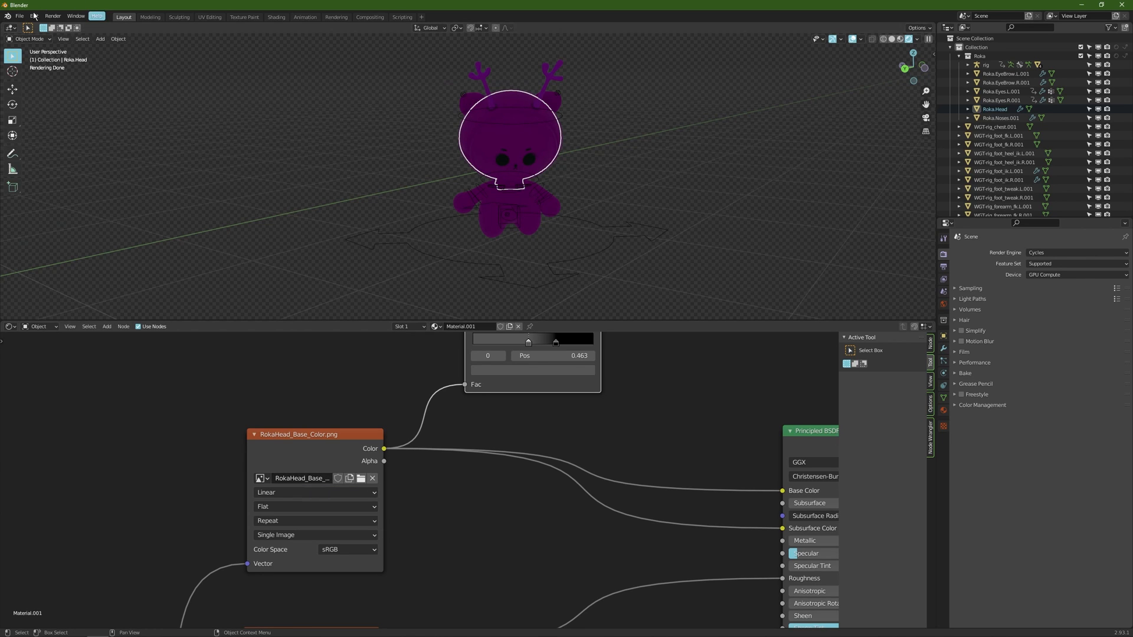
left_click(19, 16)
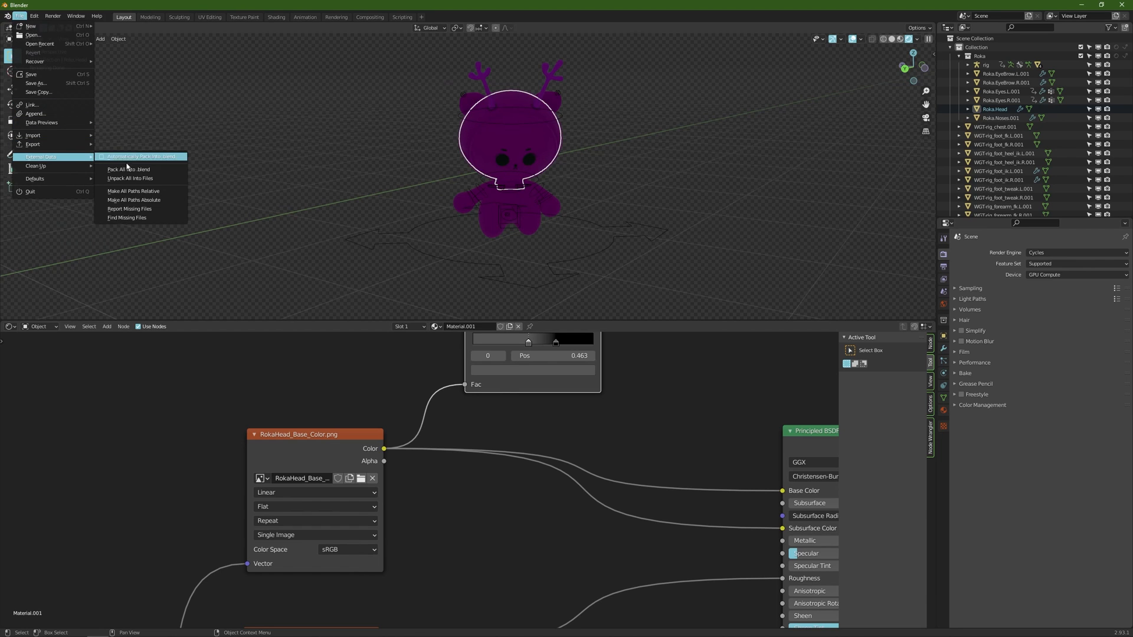
mouse_move(132, 220)
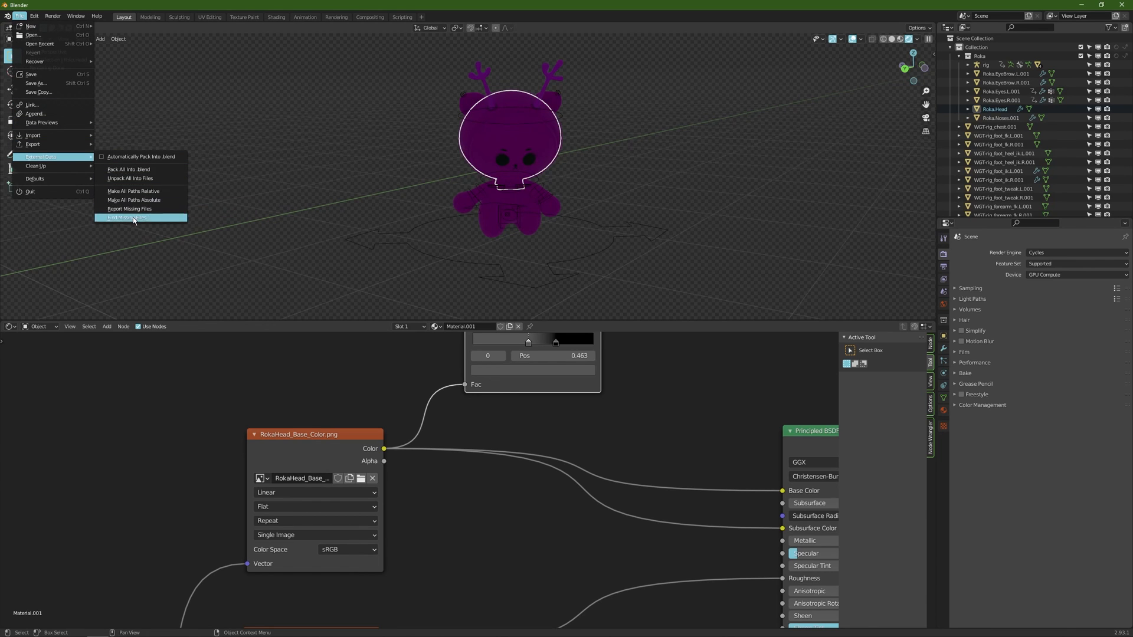
left_click(126, 218)
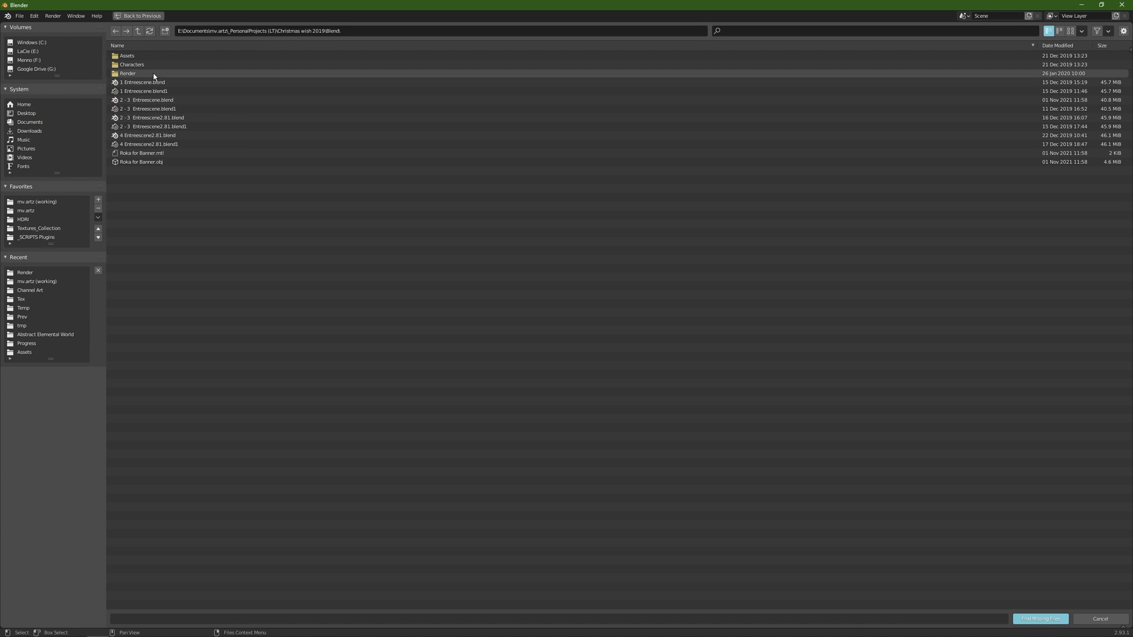
double_click(131, 65)
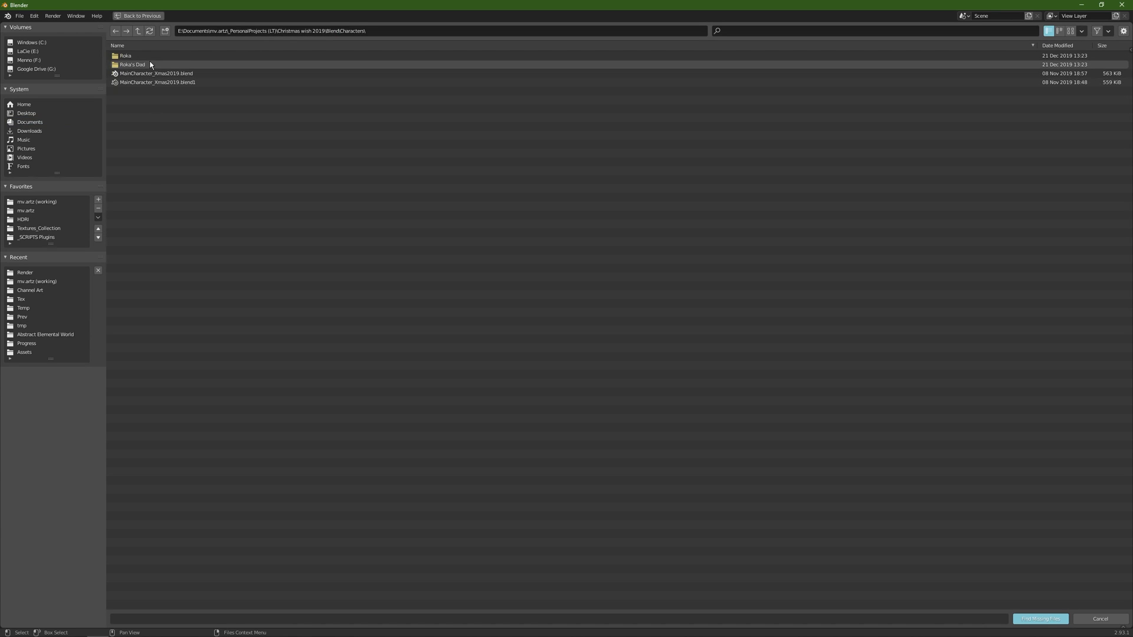
double_click(125, 56)
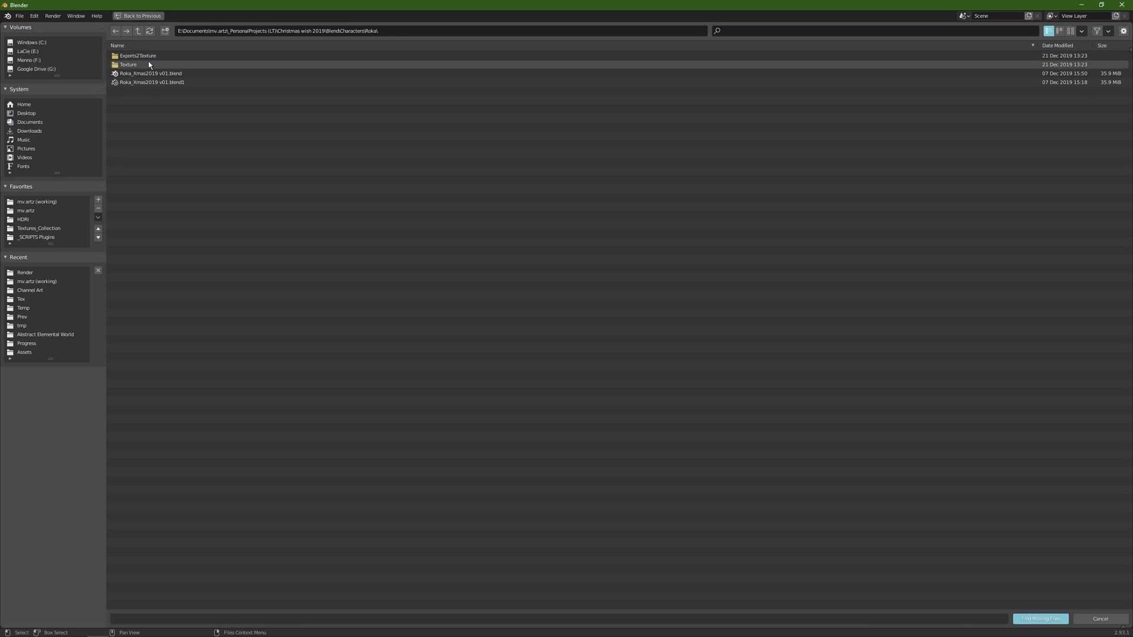
double_click(128, 64)
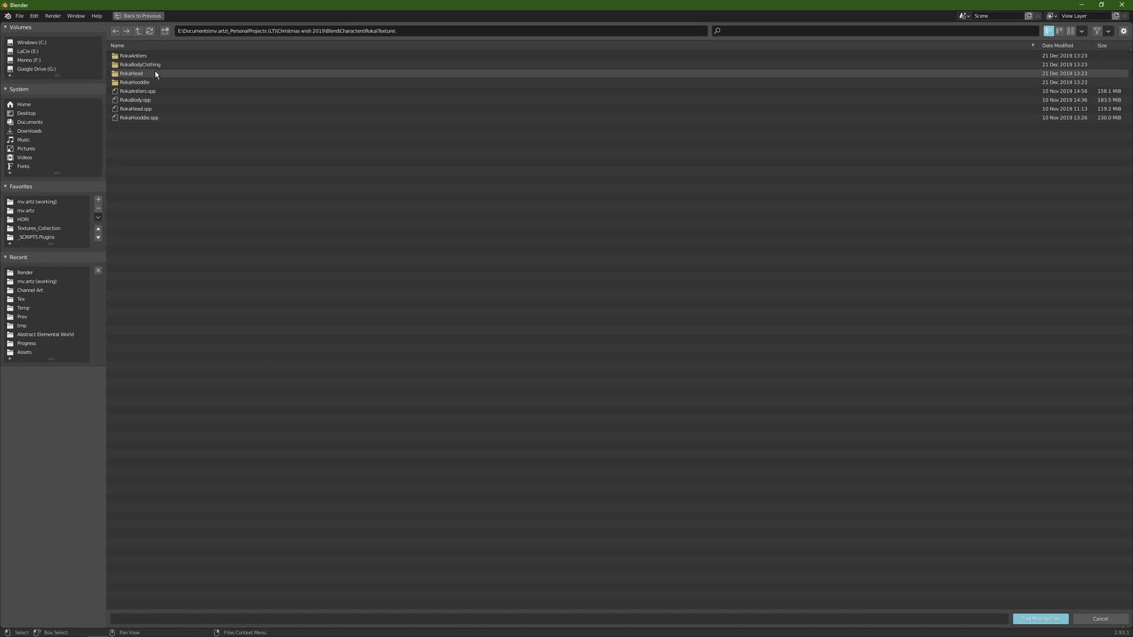
double_click(131, 73)
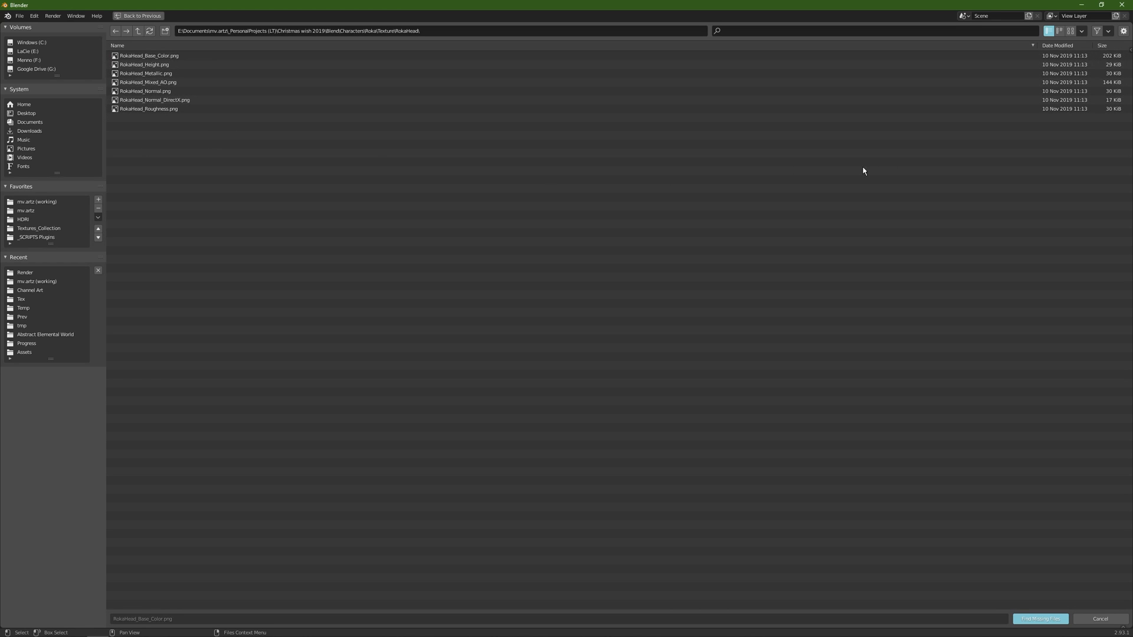
left_click(1070, 30)
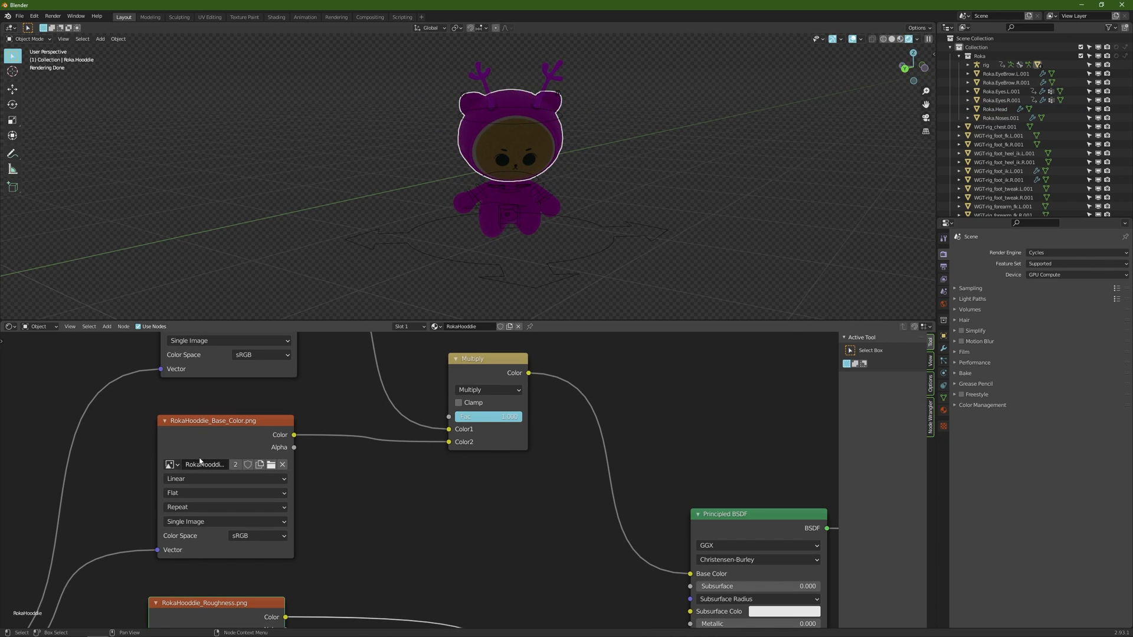
mouse_move(203, 463)
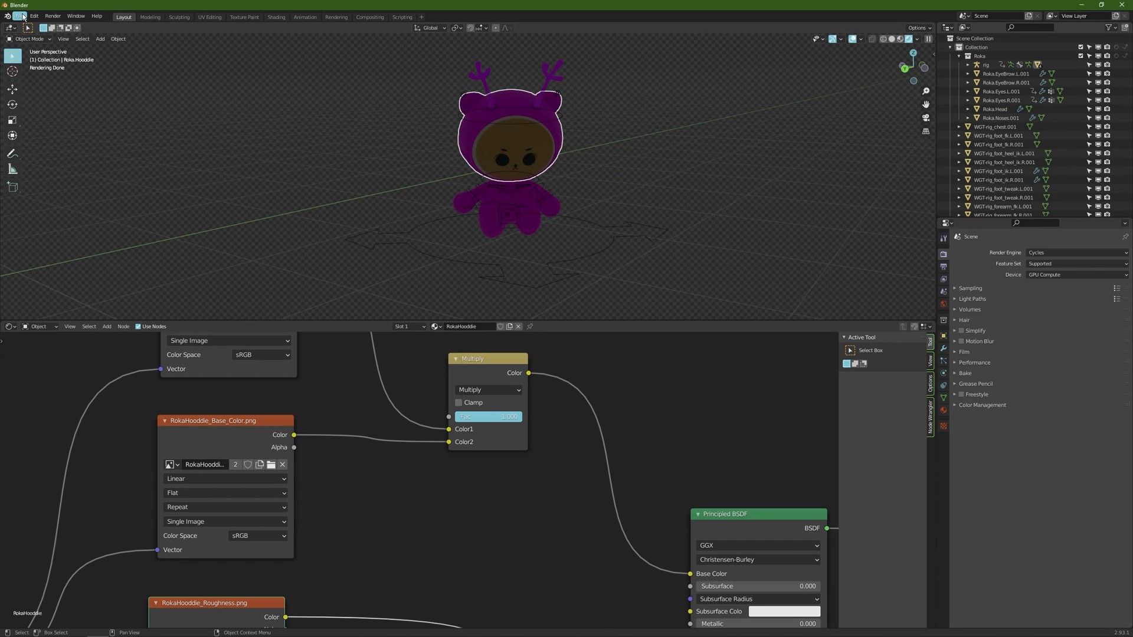
Step: Run Find Missing Files again and browse into the RokaAntlers texture folder
left_click(23, 16)
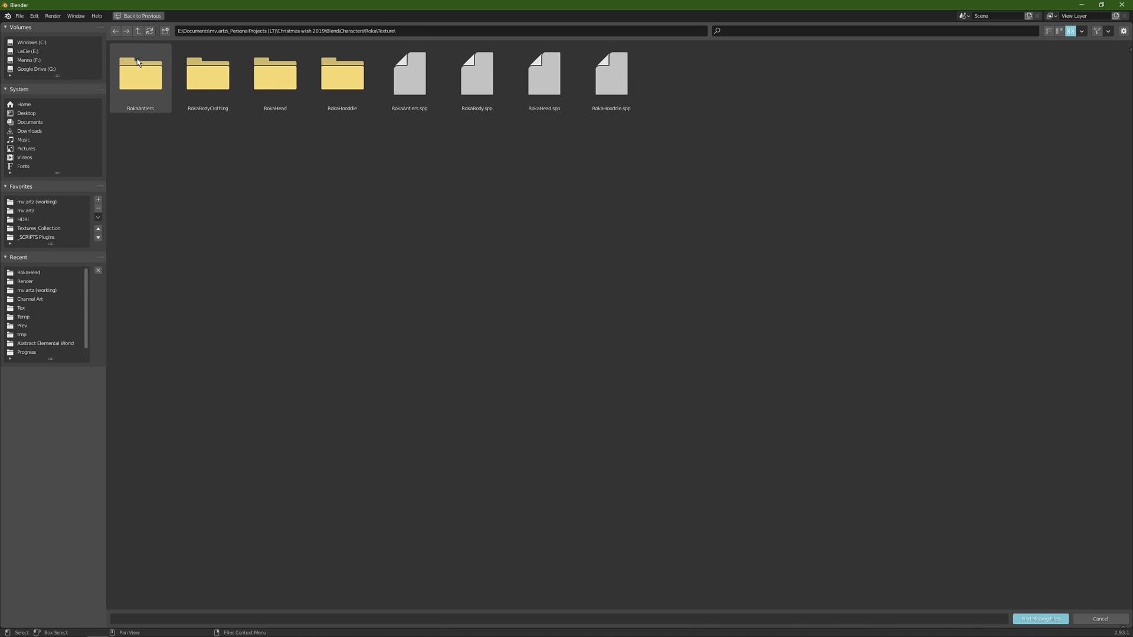
double_click(341, 74)
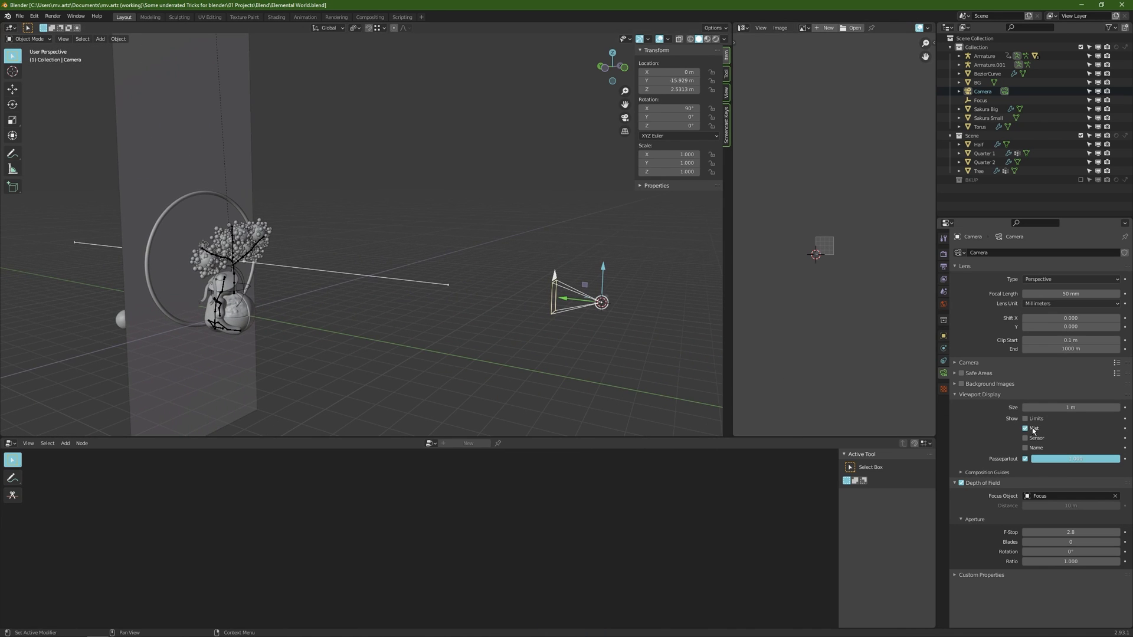
Step: Enable Show Mist in the camera's Viewport Display settings
left_click(1026, 418)
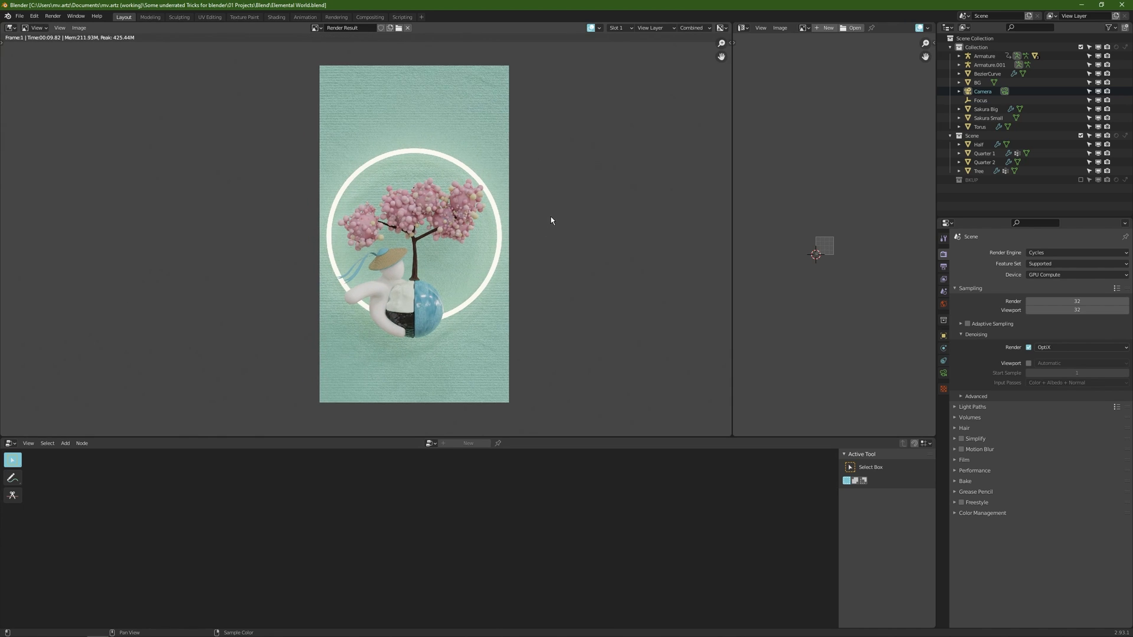
mouse_move(553, 179)
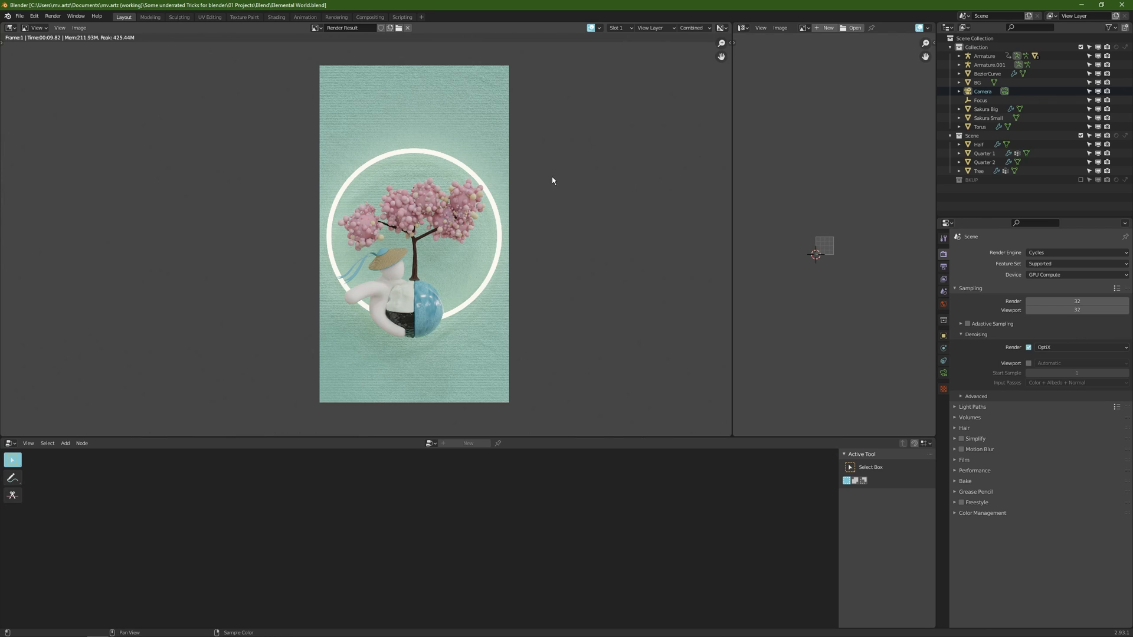
Step: View the render's Depth, Emit and AO passes from the pass dropdown
left_click(692, 28)
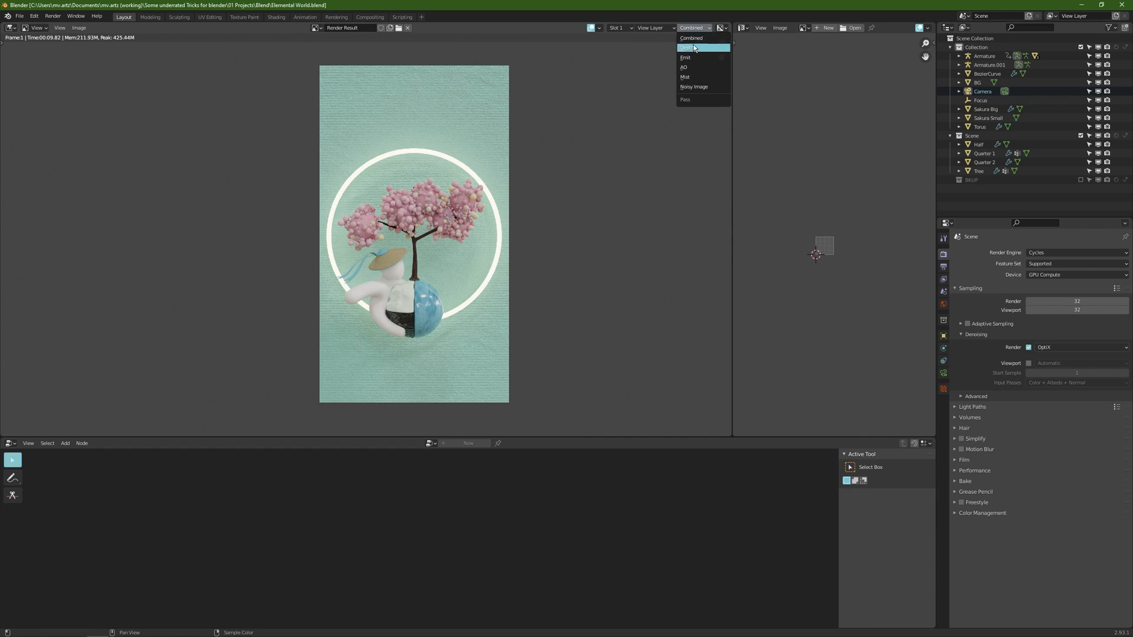
left_click(687, 48)
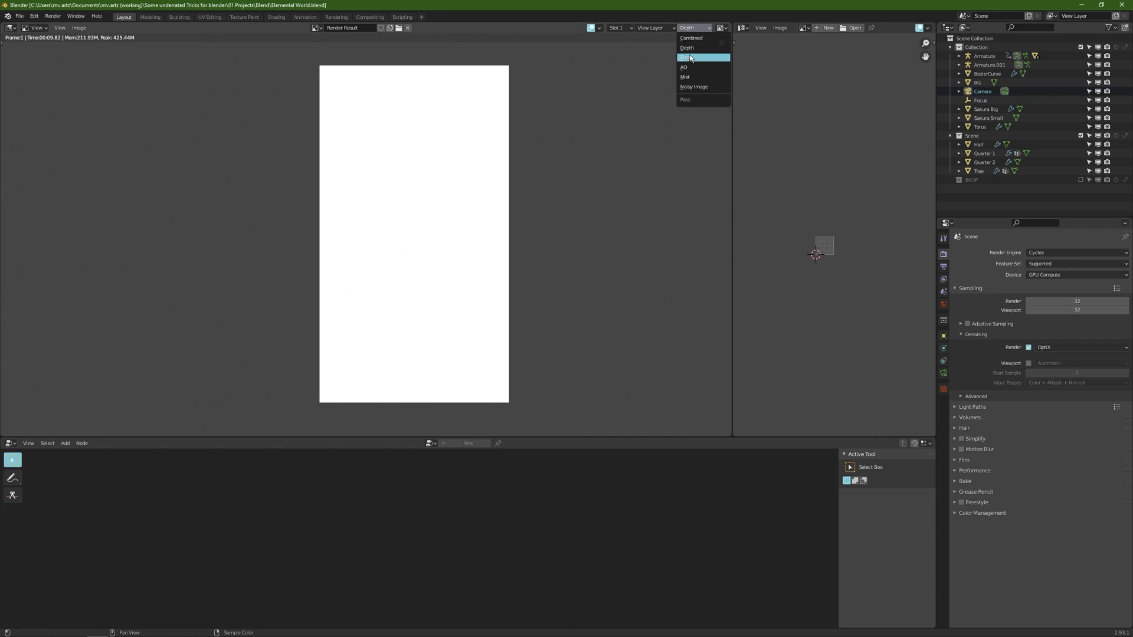
left_click(685, 58)
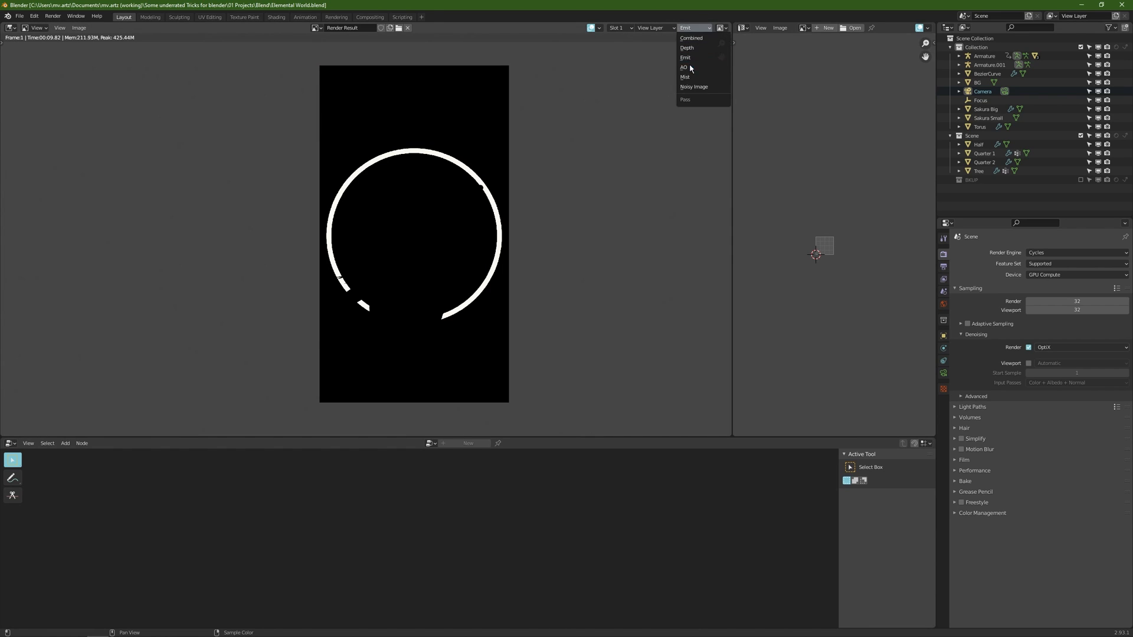
left_click(683, 67)
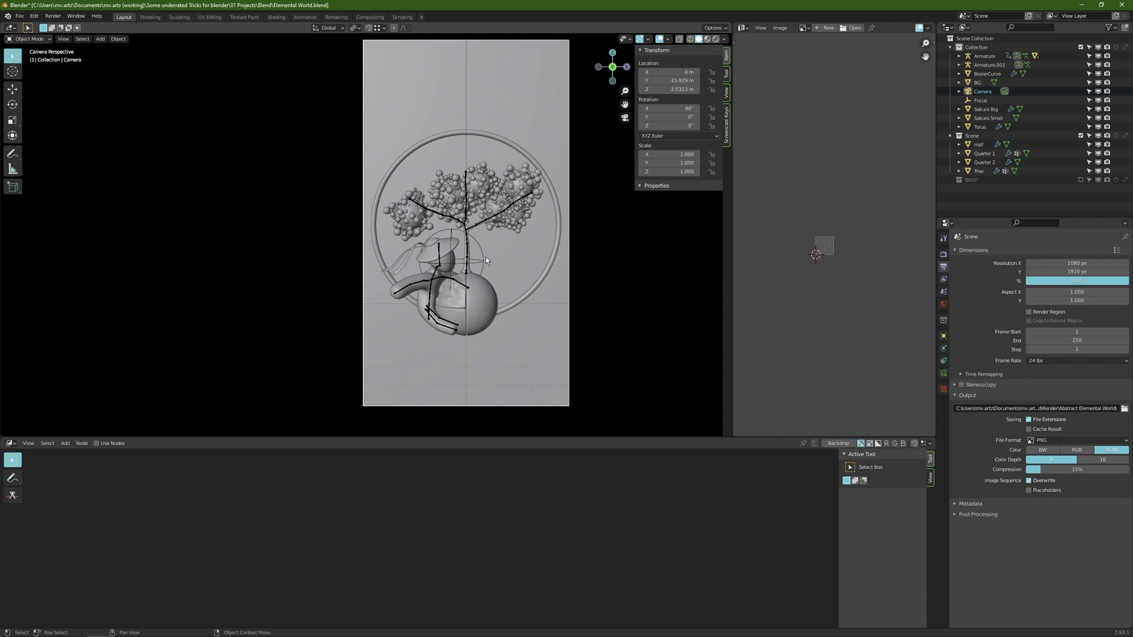
Step: Tick Use Nodes in the Compositor to get linked Render Layers and Composite nodes
left_click(97, 443)
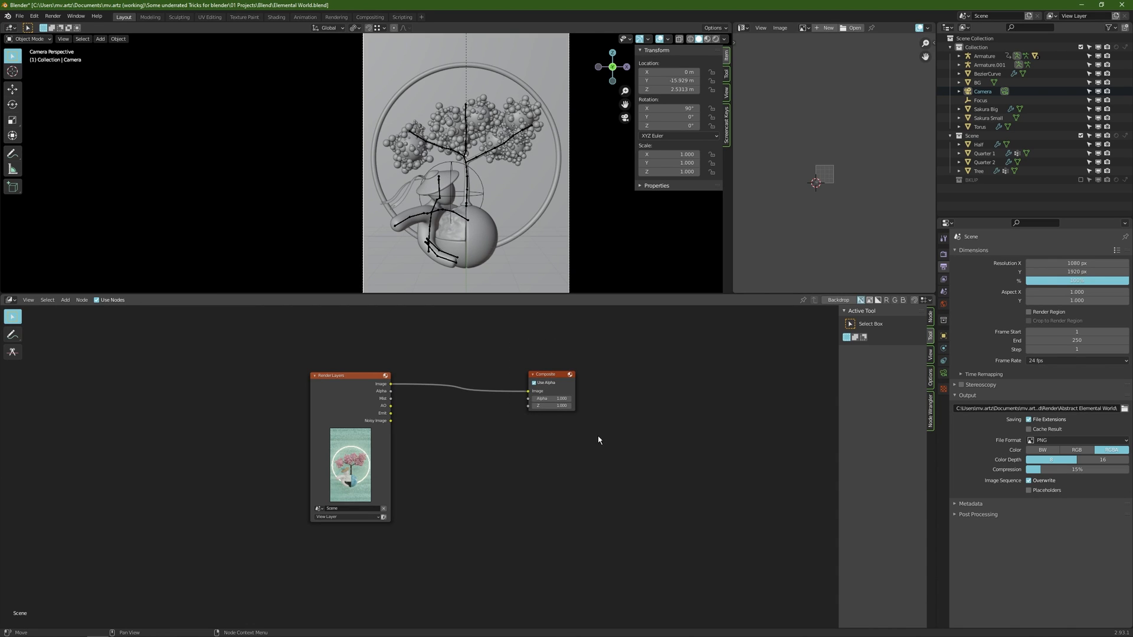
mouse_move(414, 396)
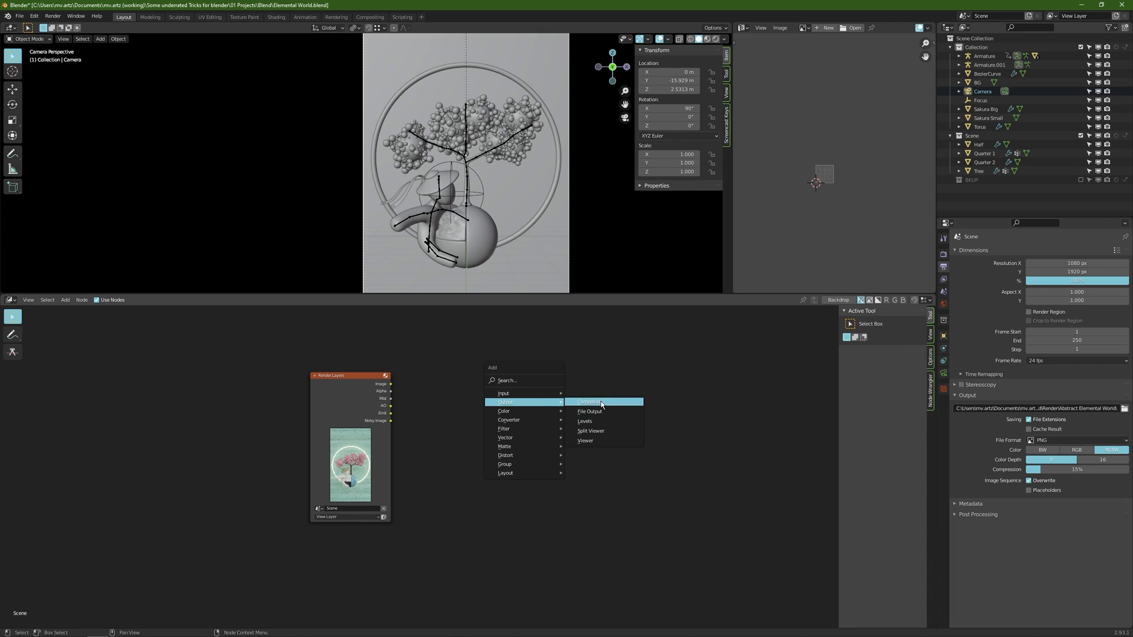
Step: Add a File Output node fed the rendered image, base path 'Abstract Elemental World'
left_click(588, 411)
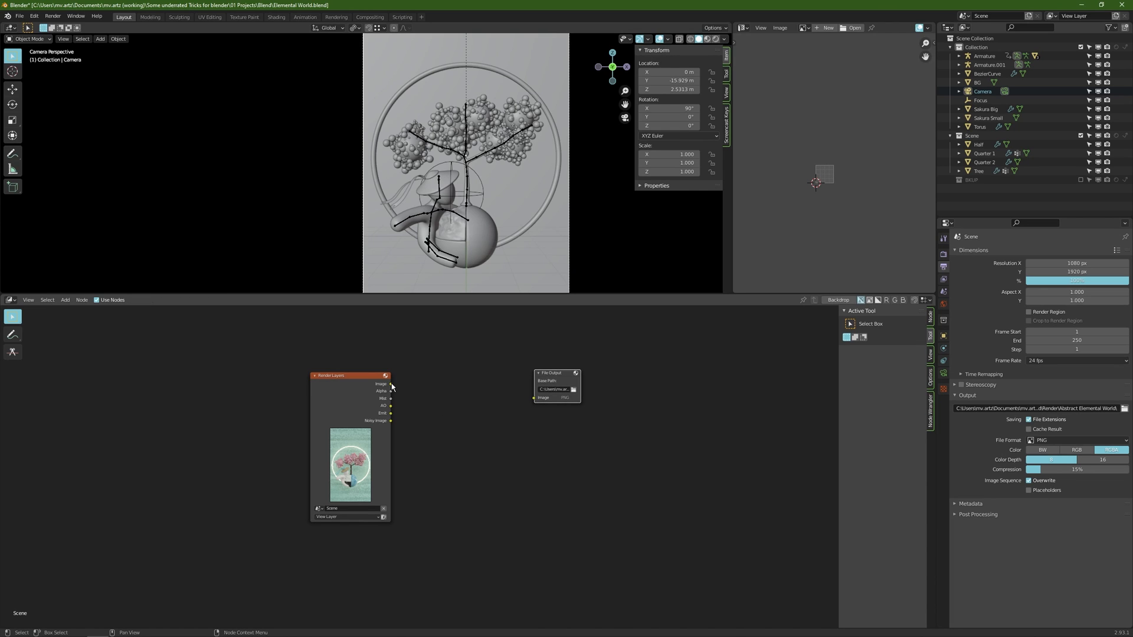
left_click_drag(389, 383, 543, 397)
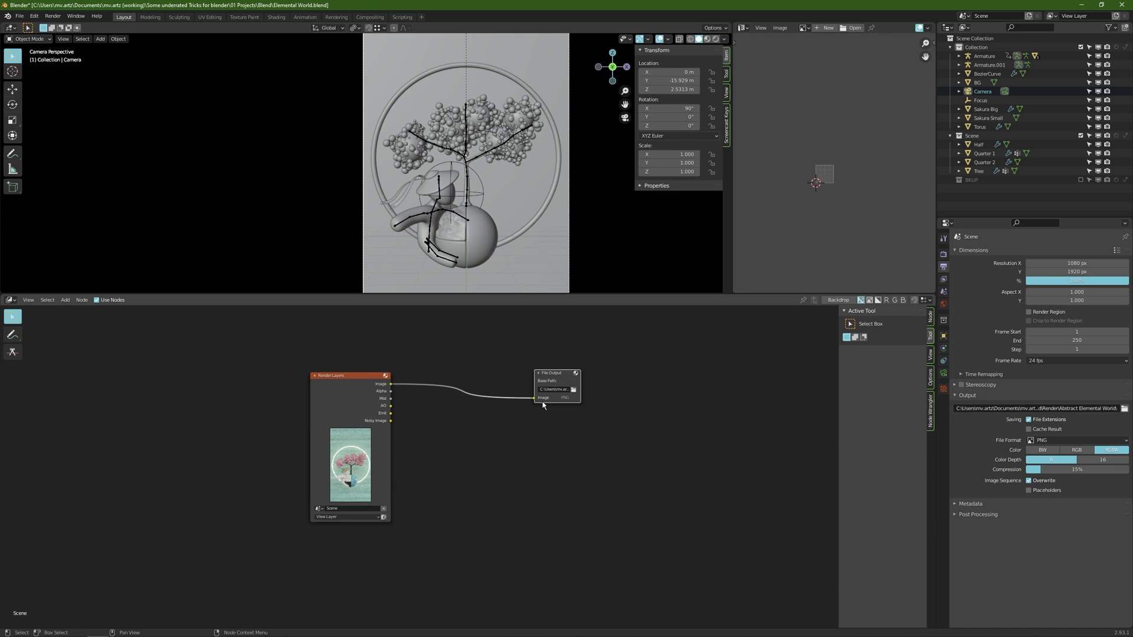
mouse_move(906, 332)
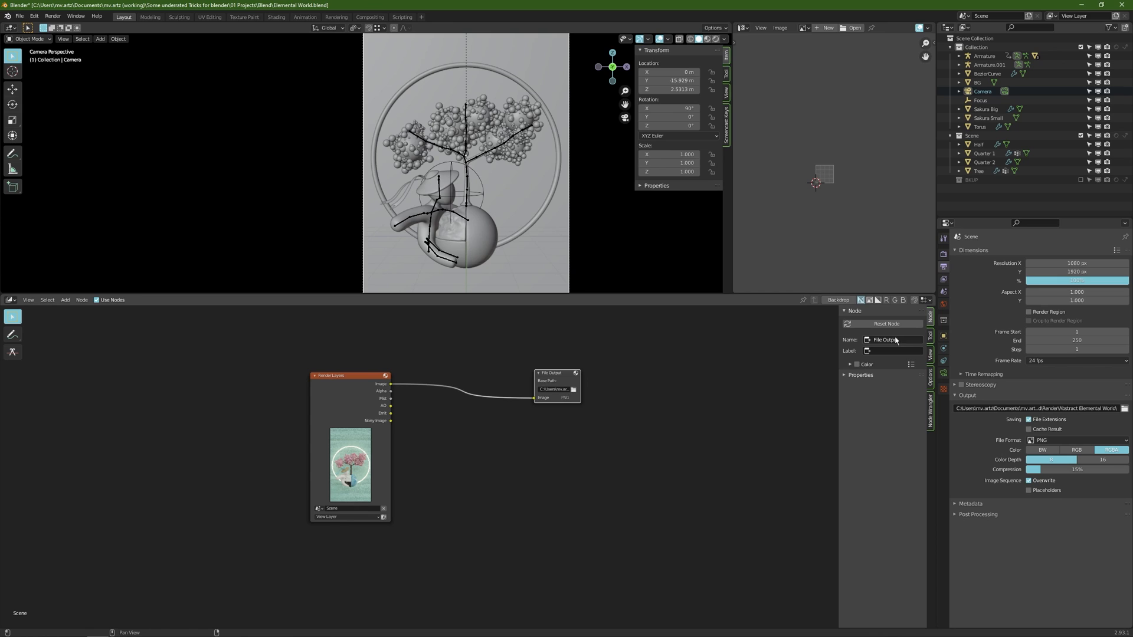
left_click(861, 375)
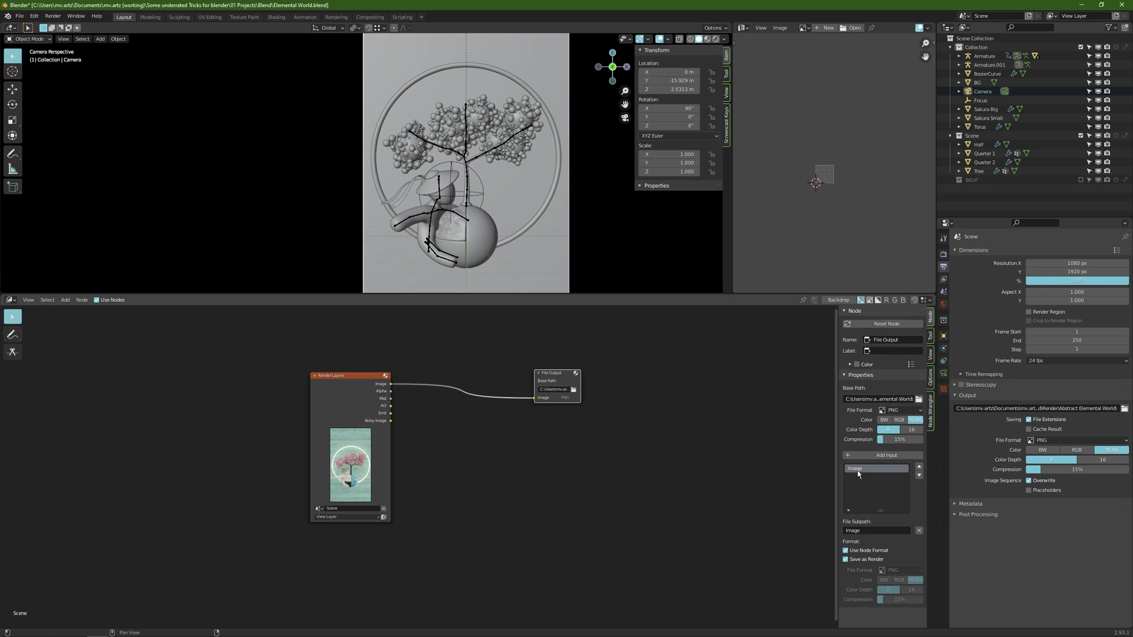
type("Abstract Elemental World")
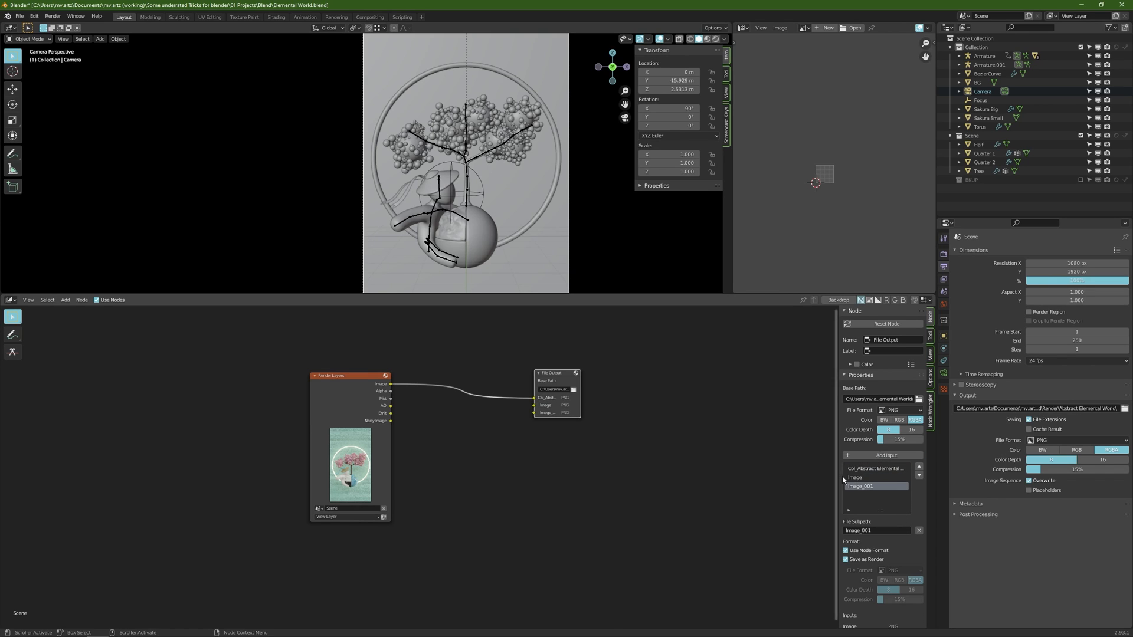
Step: Add another File Output input for the passes and rename the third input to AO_
left_click(860, 476)
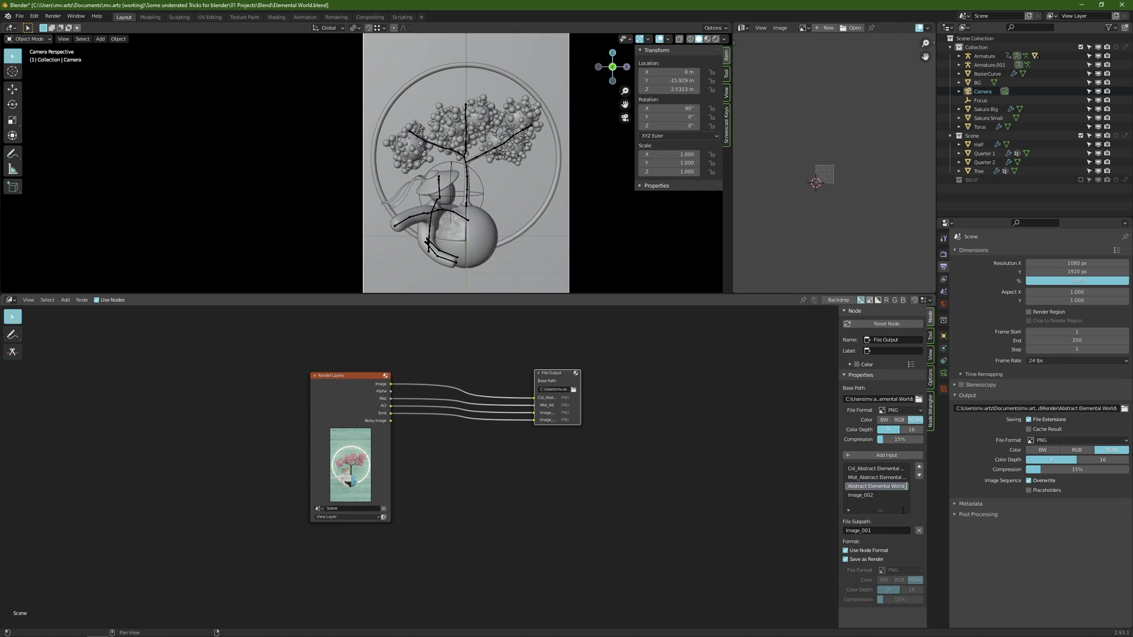
left_click(876, 485)
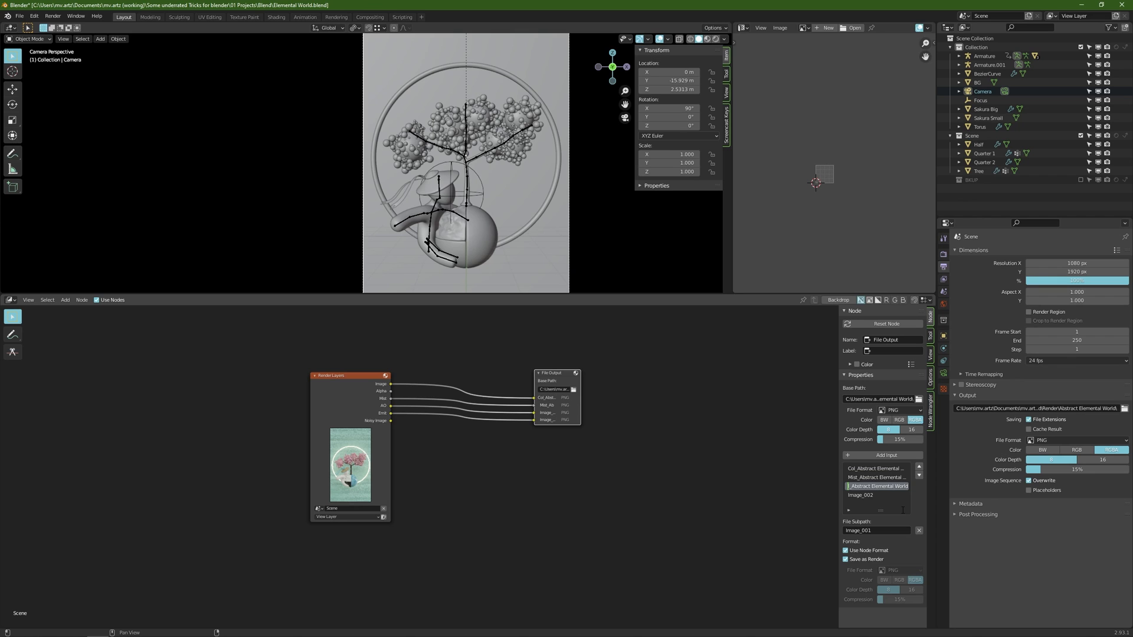
left_click(876, 486)
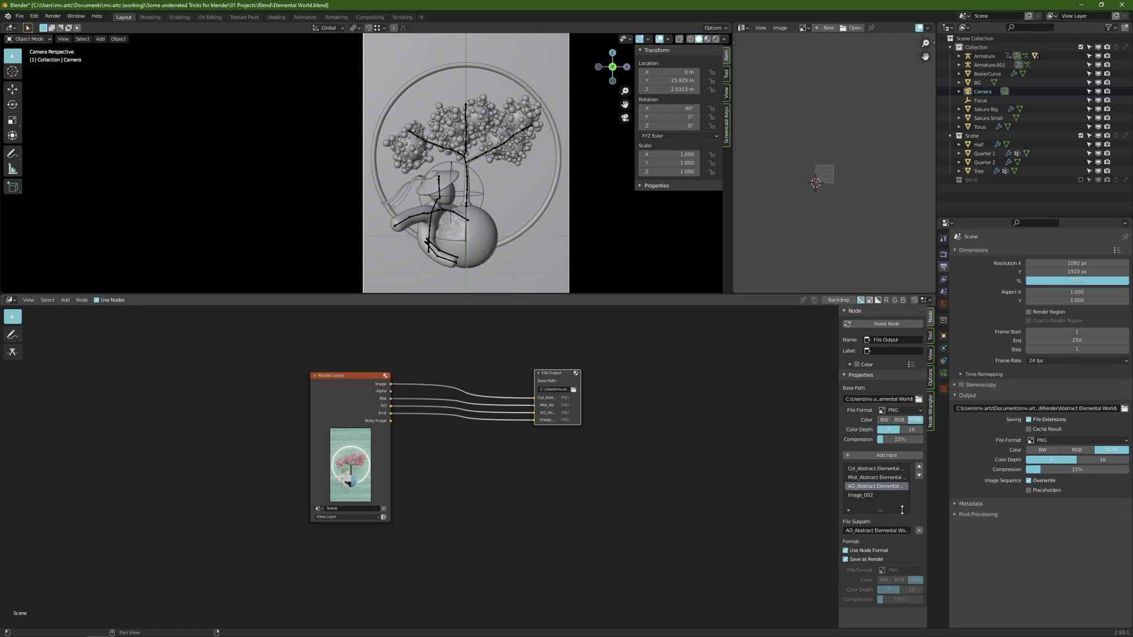